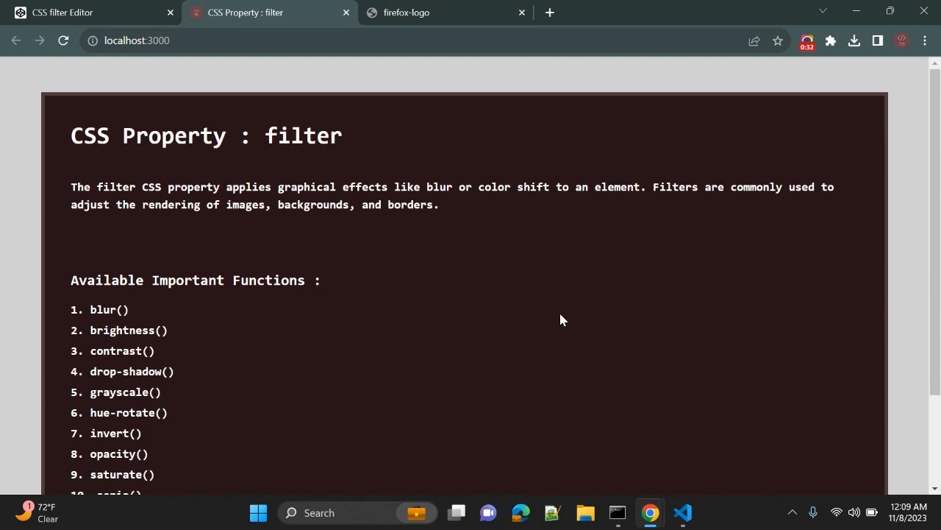
Copy the firefox-logo.svg image URL from its tab and return to the localhost CSS filter page.
scroll(down, 3)
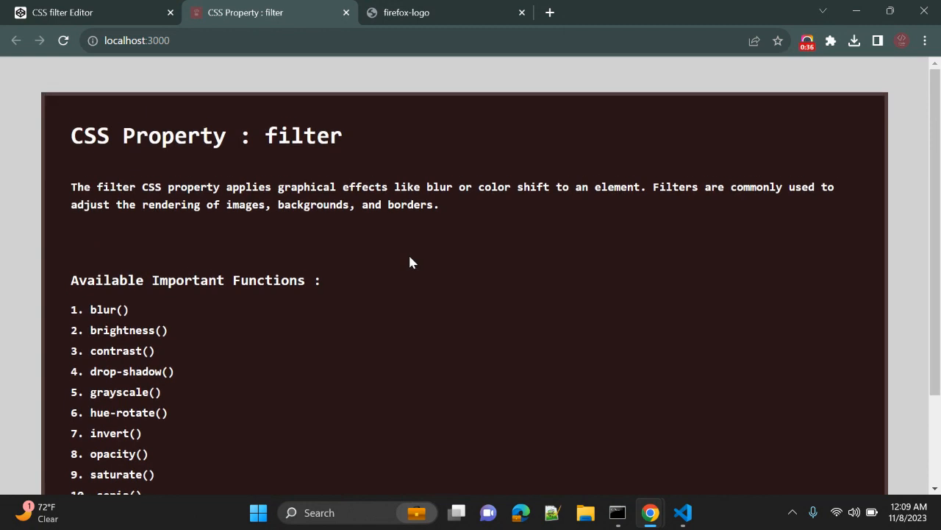
scroll(down, 3)
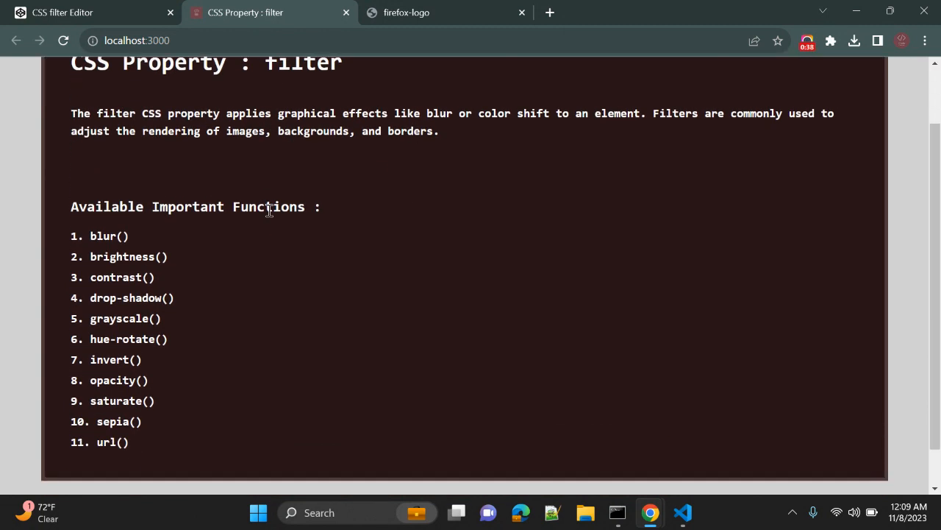
drag(90, 235, 147, 400)
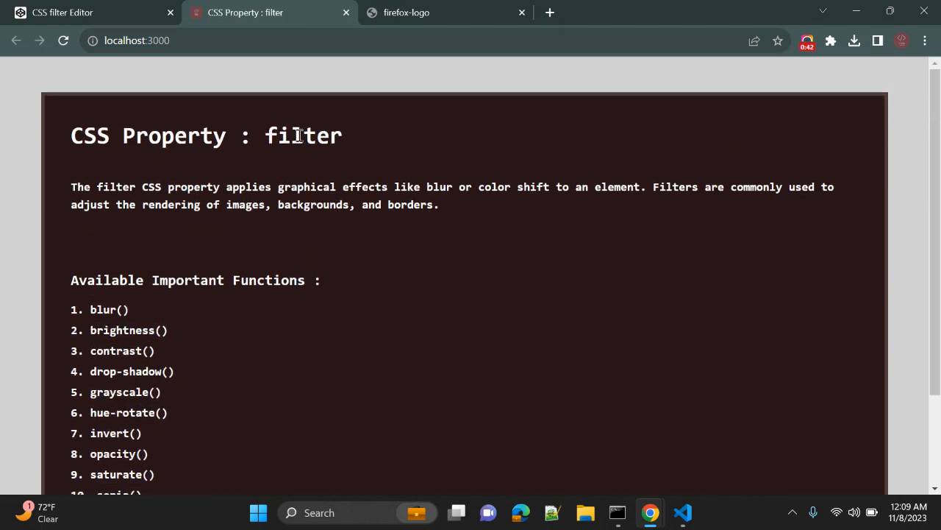
scroll(down, 3)
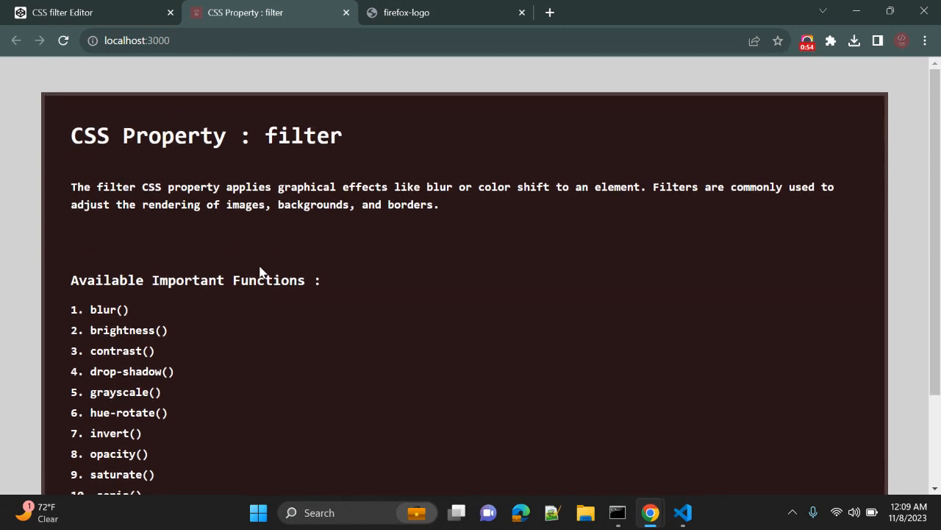
click(406, 12)
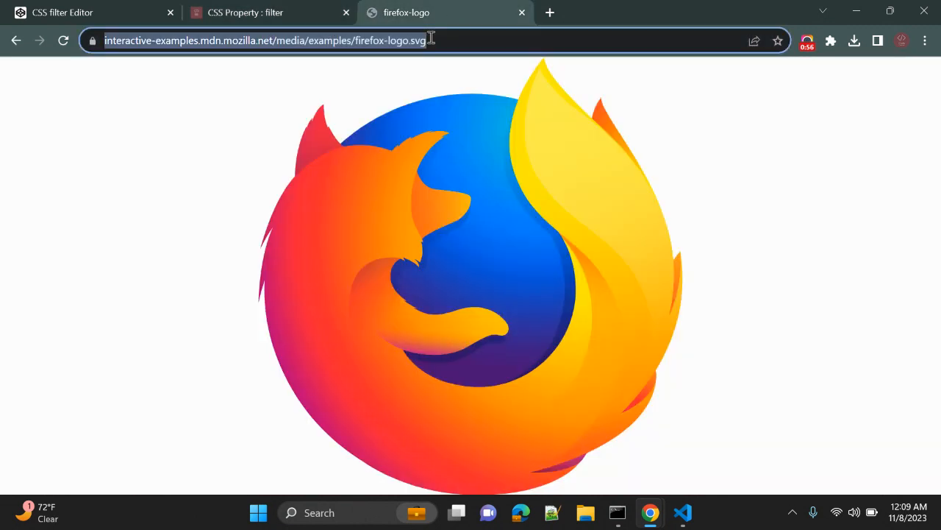
click(244, 12)
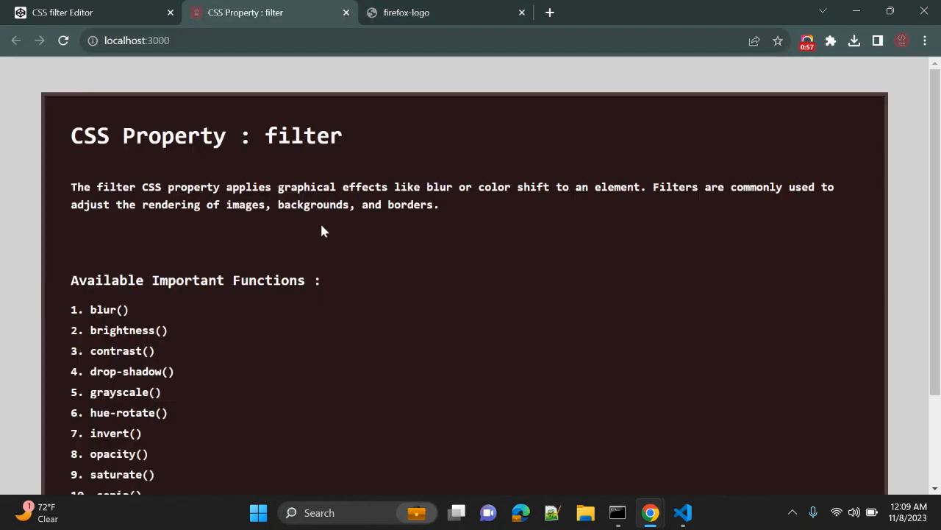
scroll(down, 3)
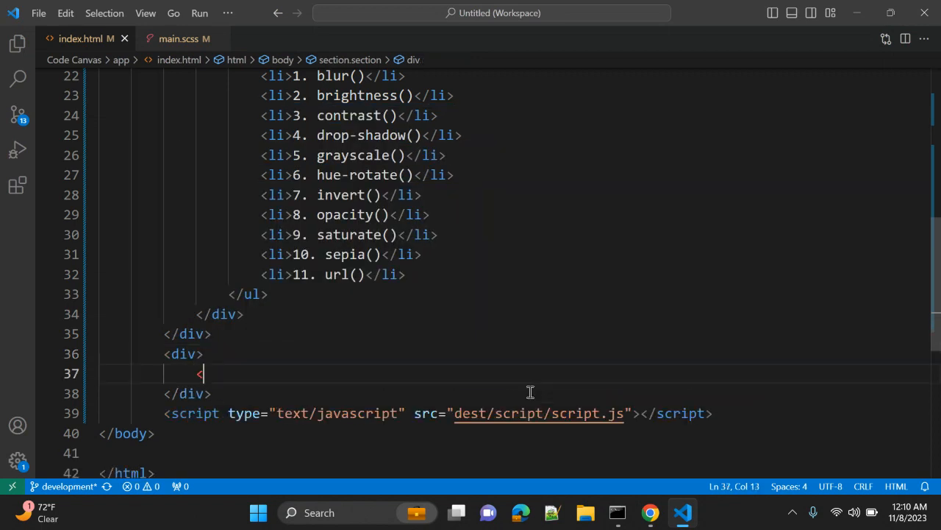
Add an img element with the MDN firefox-logo.svg source and class "logo" to index.html.
text(img src=")
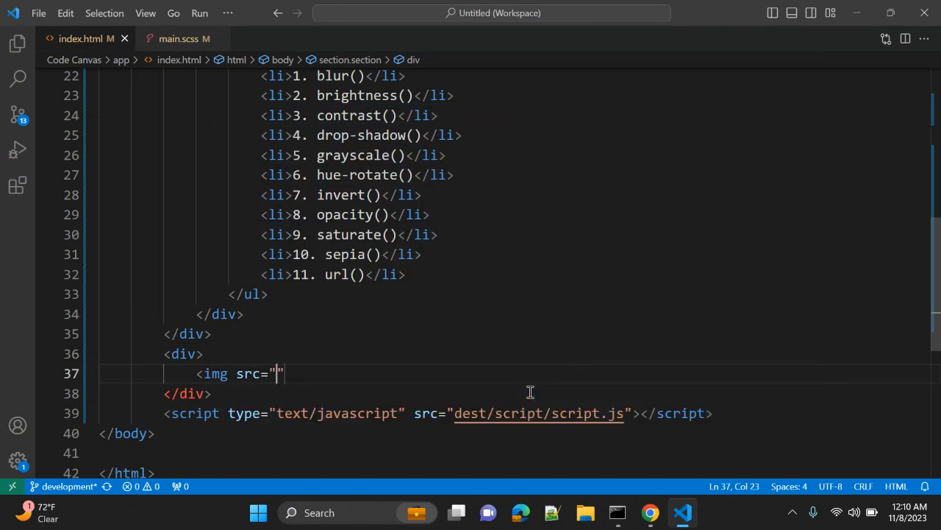
text(https://interactive-examples.mdn.mozilla.net/media/examples/firefox-logo.svg)
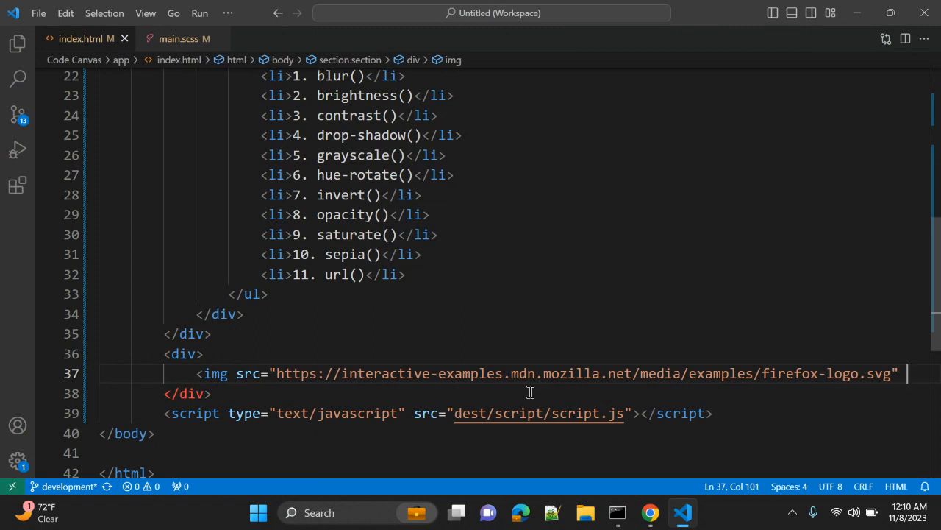
text(class="1")
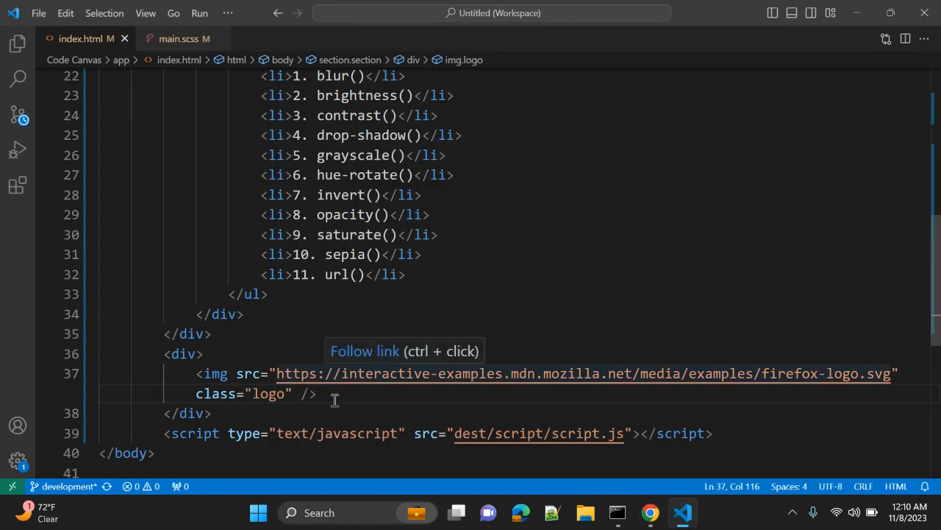
In main.scss add a .logo rule with width: 150px.
click(179, 38)
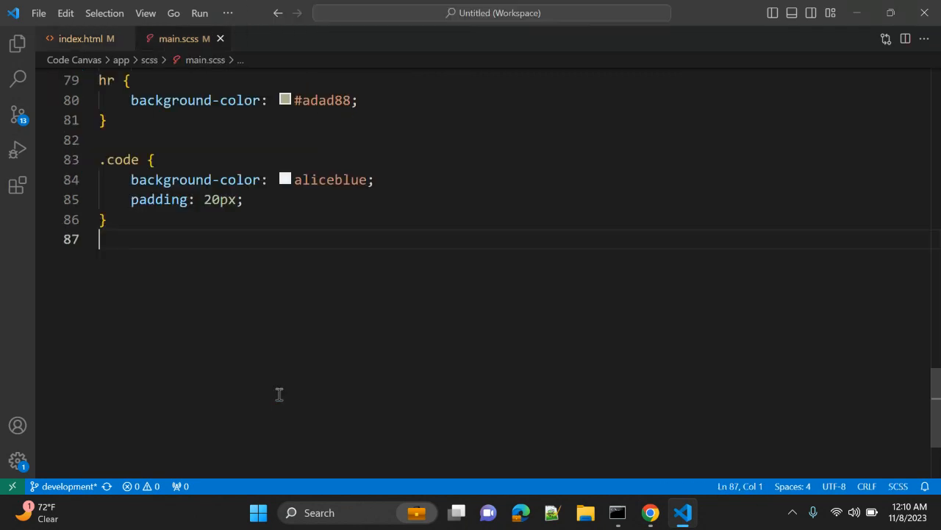
text(.logo {)
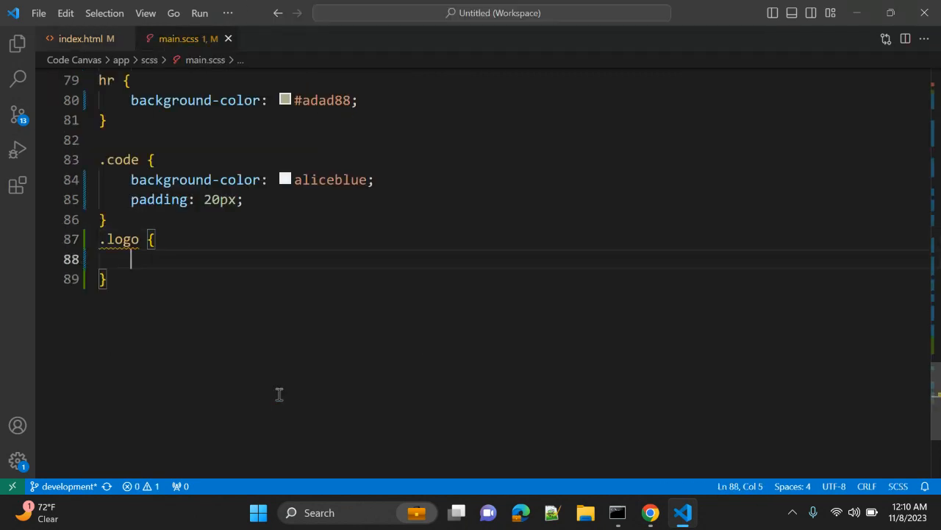
text(width: 1;)
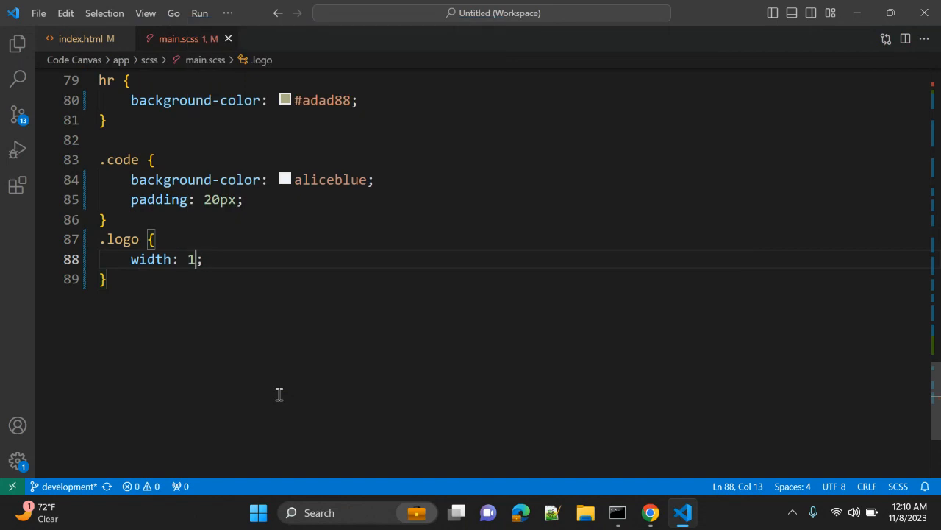
text(50px)
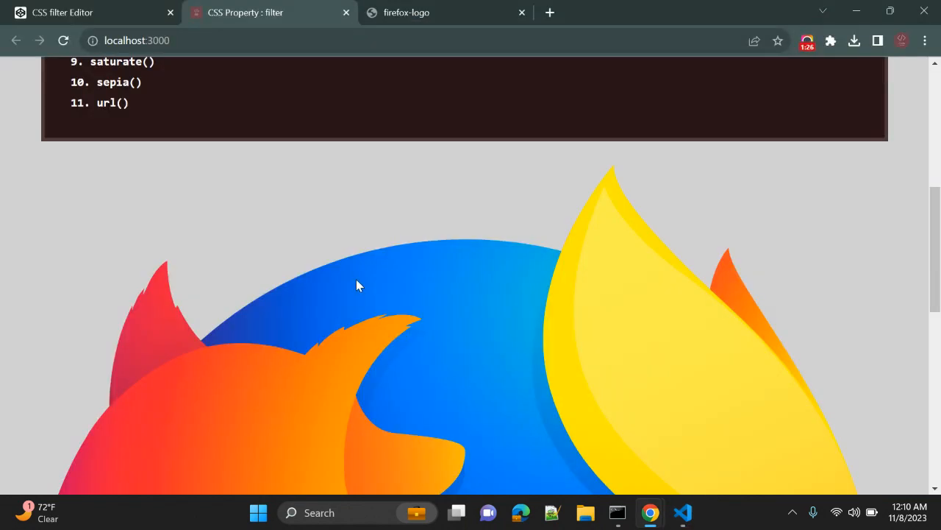
Scroll the localhost page down to the small Firefox logo below the functions list.
scroll(down, 3)
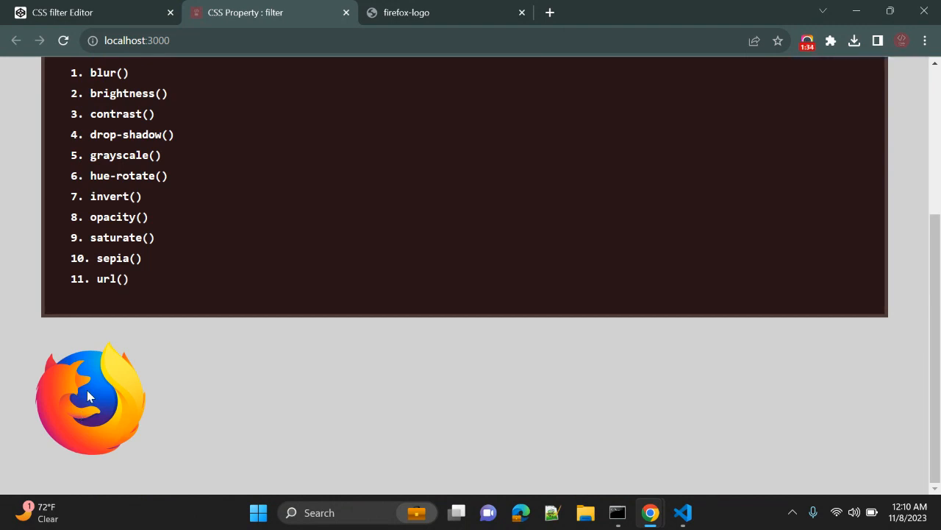
scroll(down, 3)
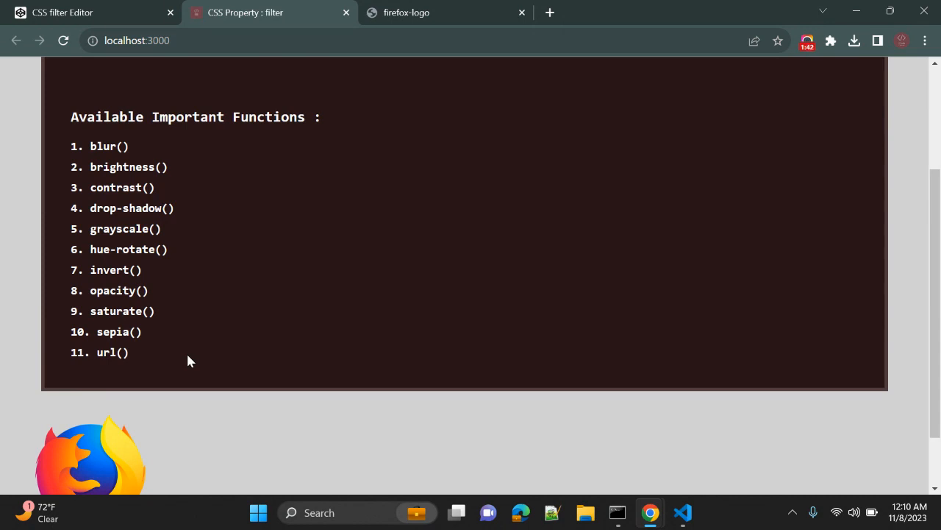
scroll(down, 3)
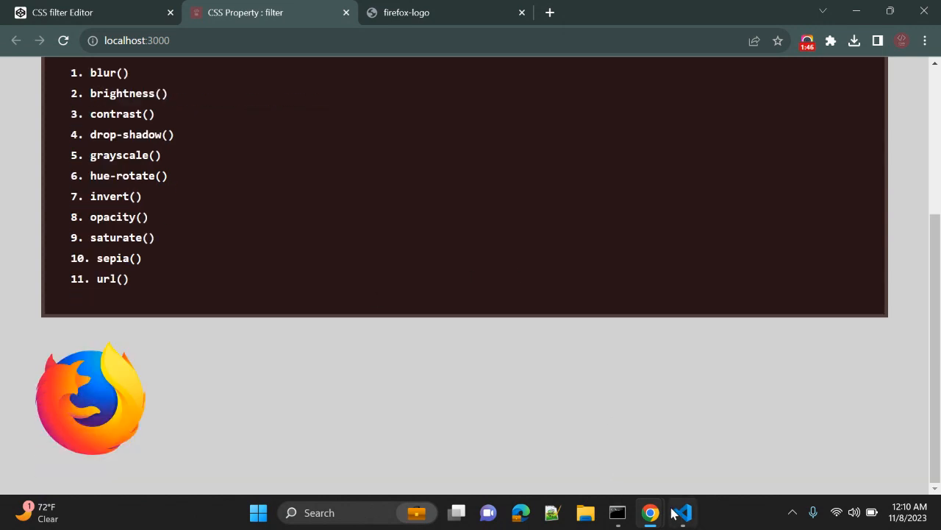
Add filter: blur(3px) to the .logo rule in main.scss.
click(681, 511)
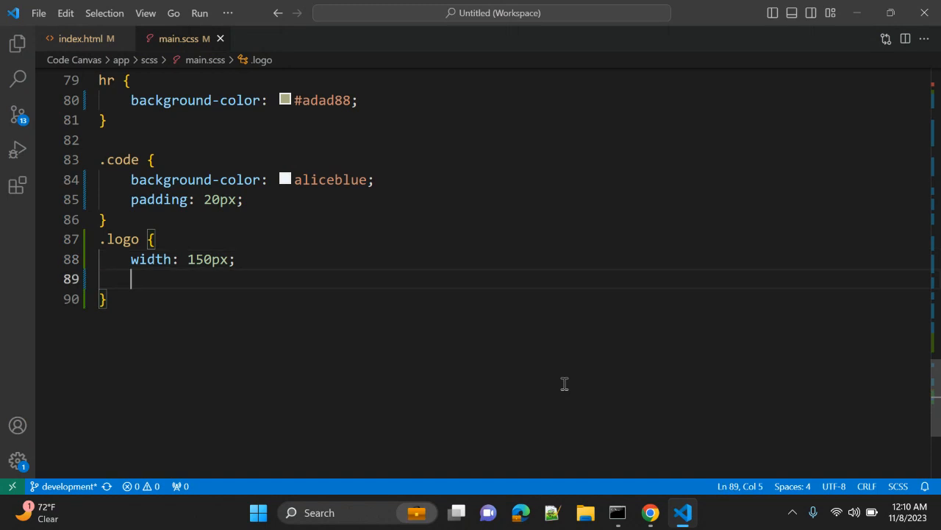
text(filter: blur();)
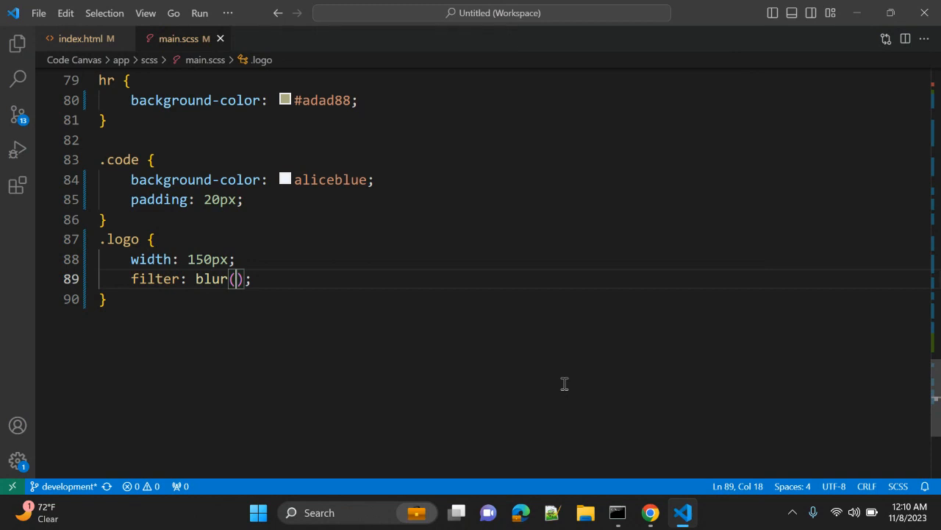
text(3px)
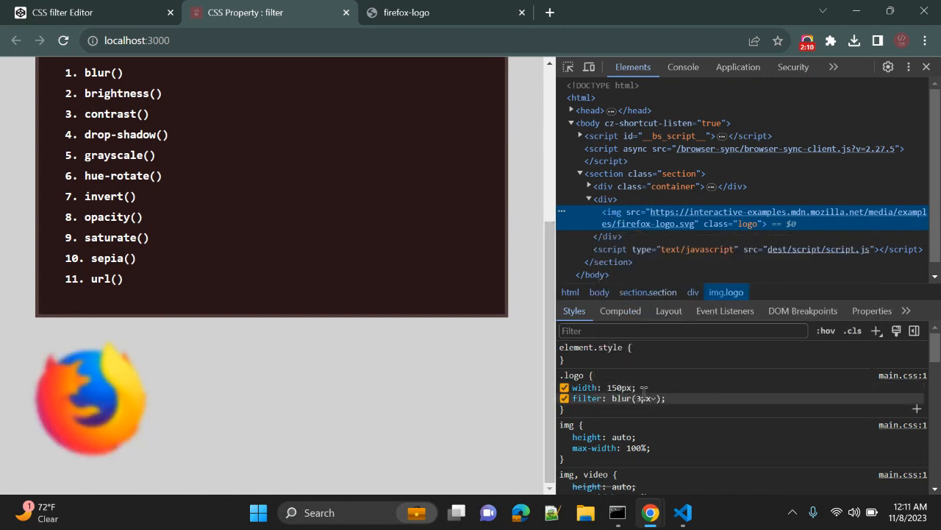
In DevTools Styles try .logo blur values 2px, 0px, 2px, 10px, then grayscale(1).
text(2px)
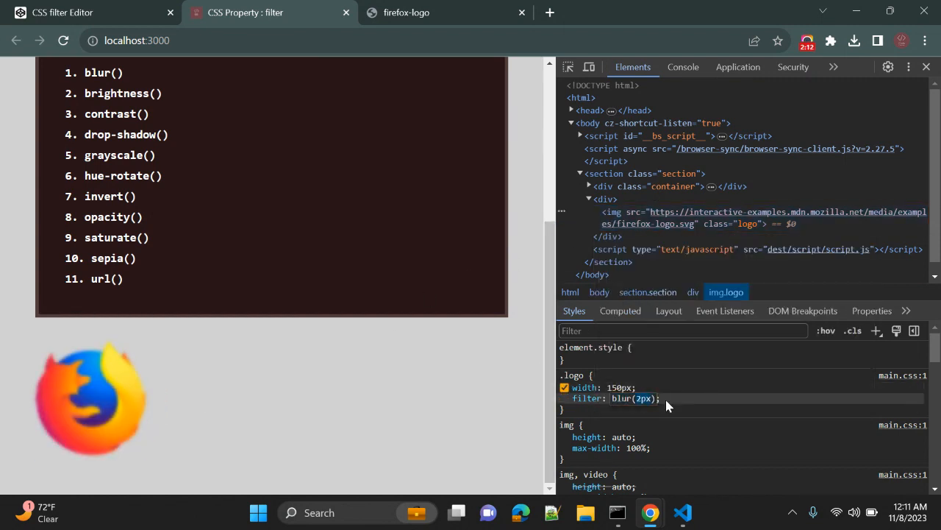
text(0px)
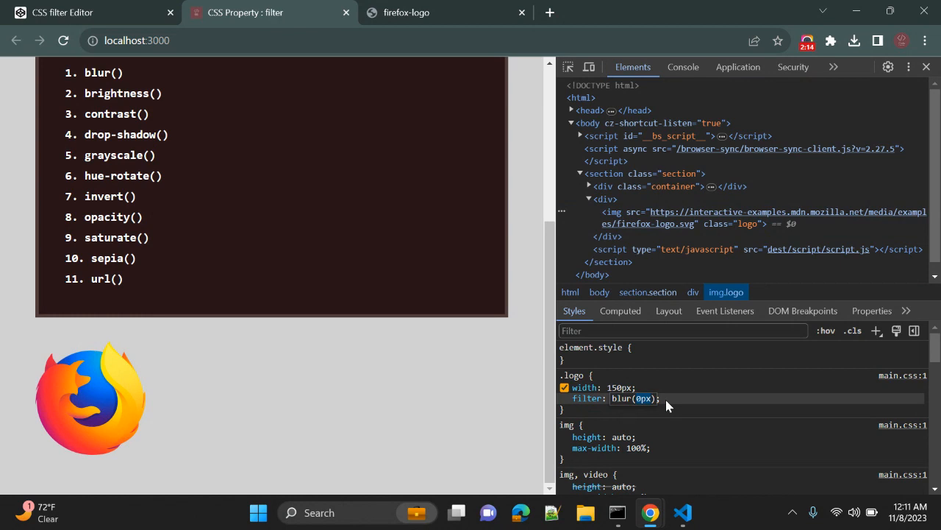
text(2px)
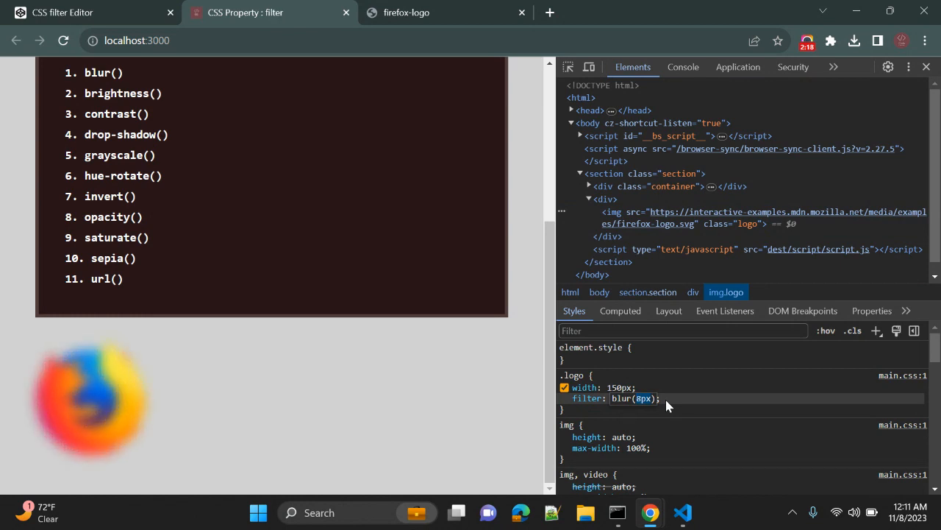
text(10px)
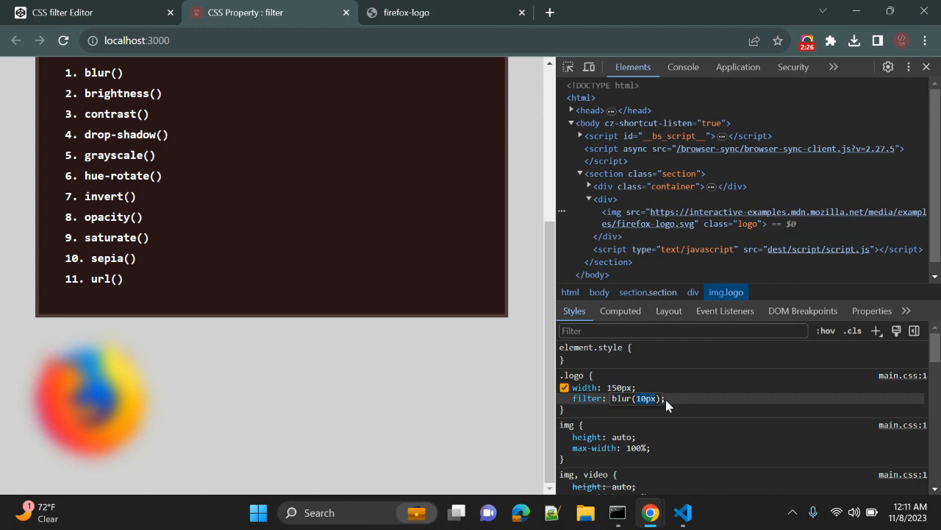
text(grayscale(1))
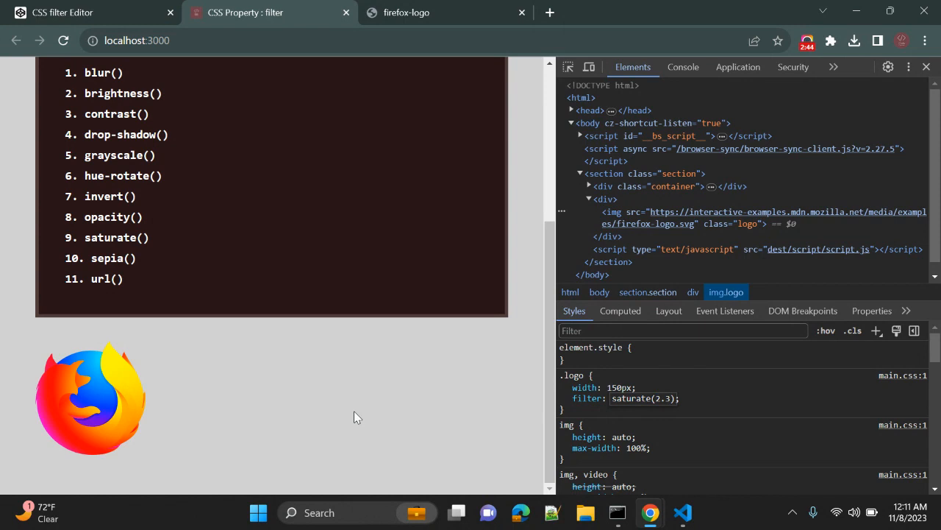
Edit the .logo filter live to saturate(2.3), then clear it to none.
click(562, 409)
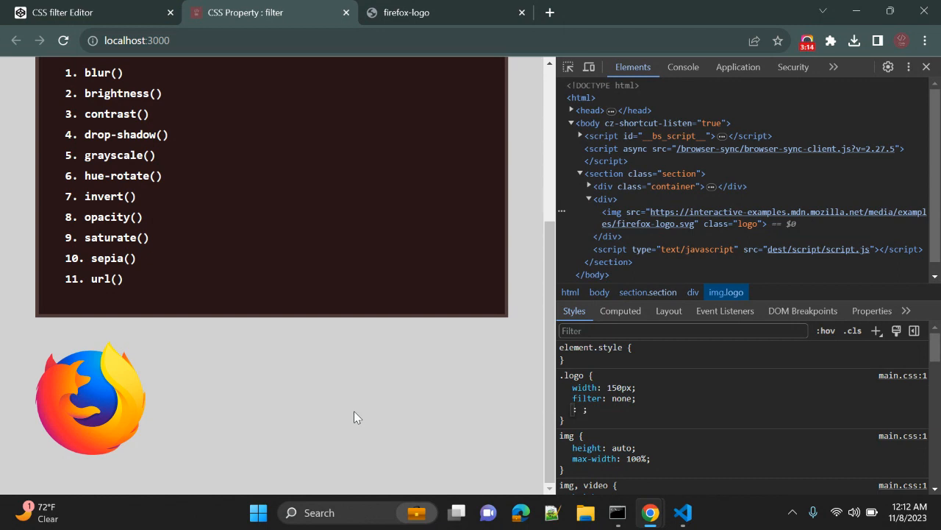
click(683, 512)
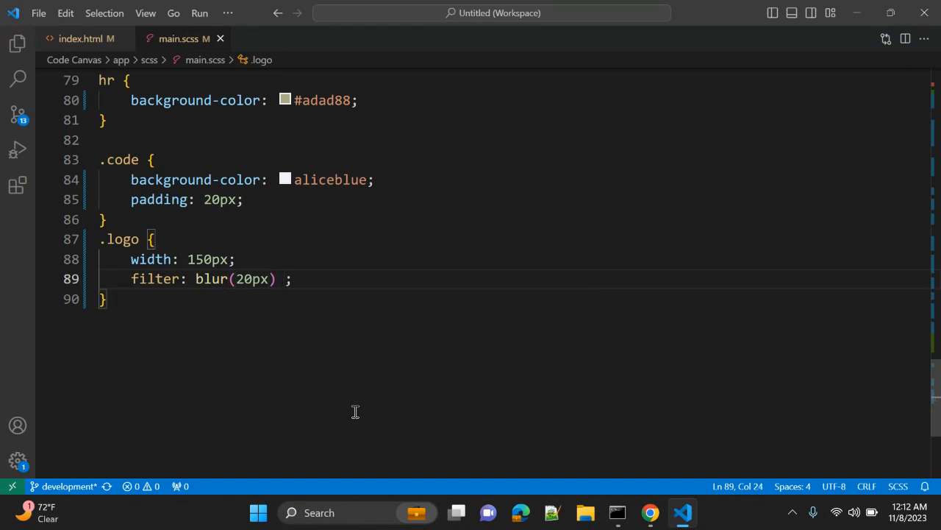
Extend the .logo filter to blur(20px) grayscale(20%) in main.scss.
text(gra)
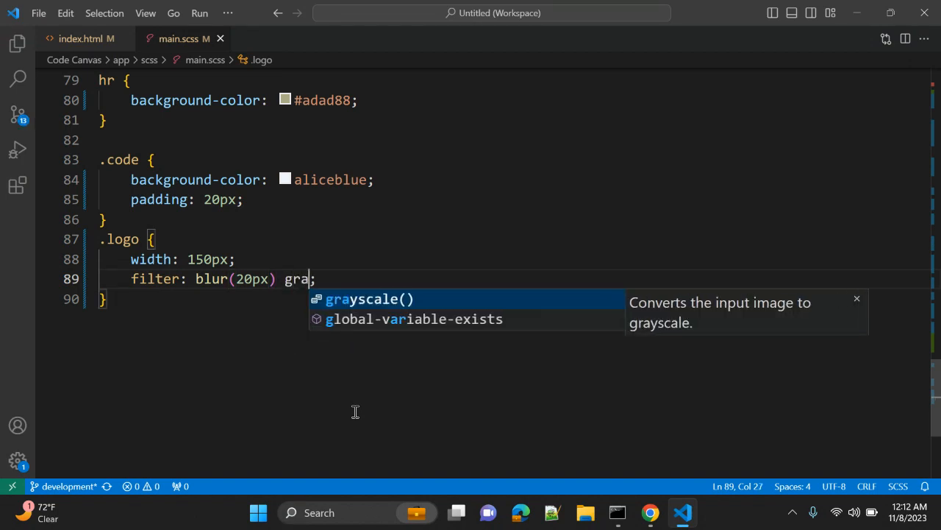
key(Tab)
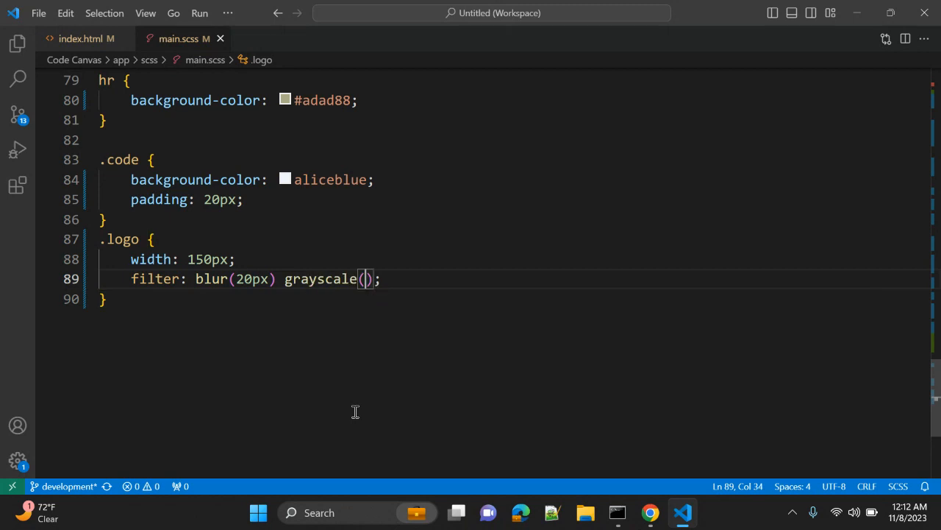
text(20%)
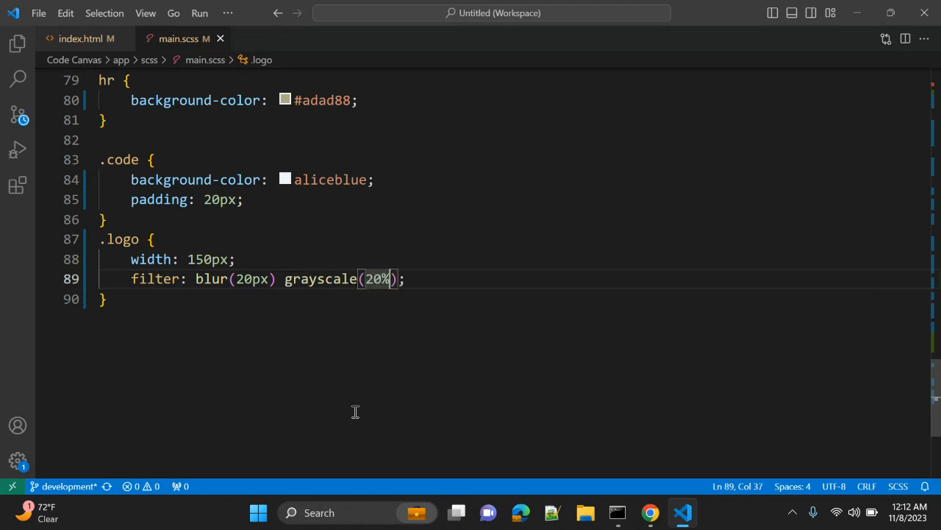
click(648, 512)
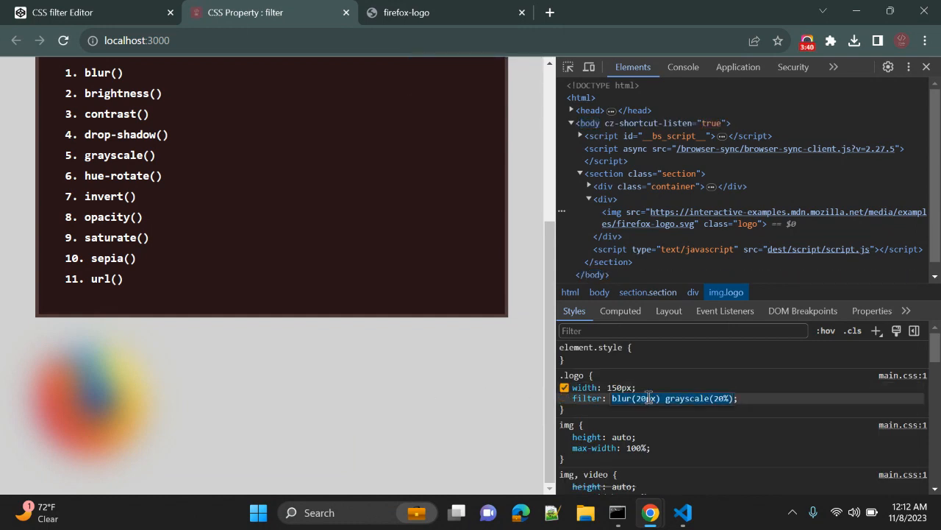
text(18px)
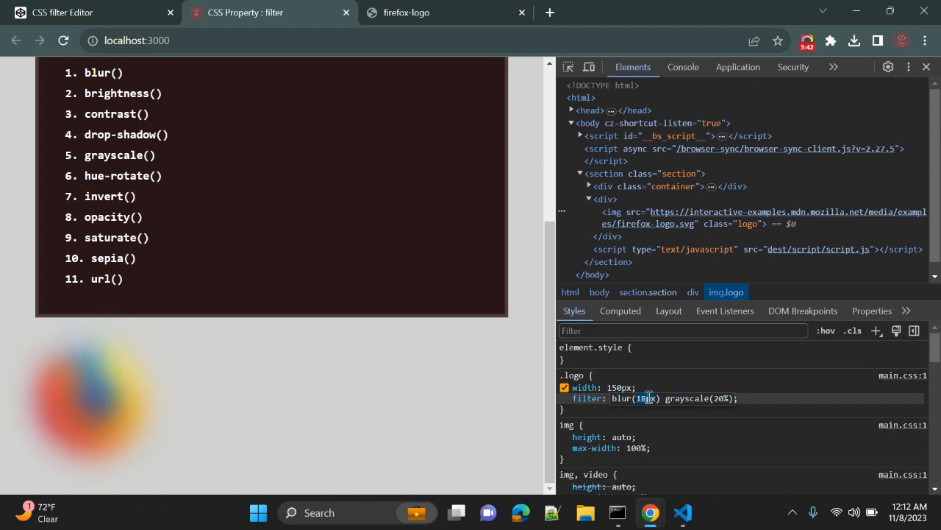
text(6px)
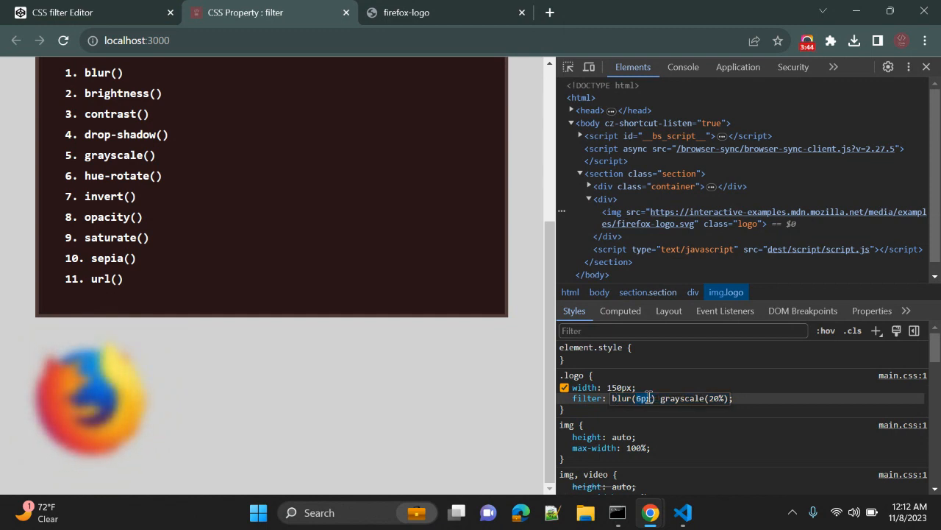
text(2px)
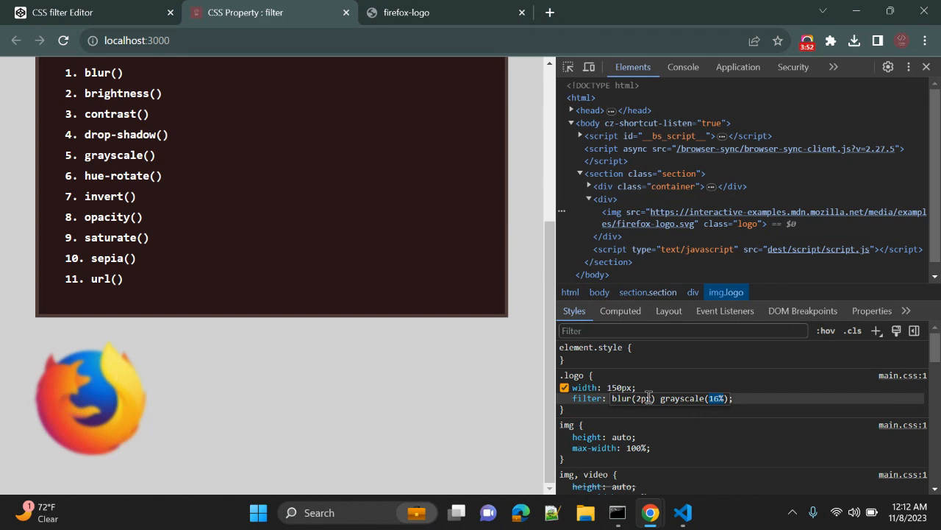
text(20px)
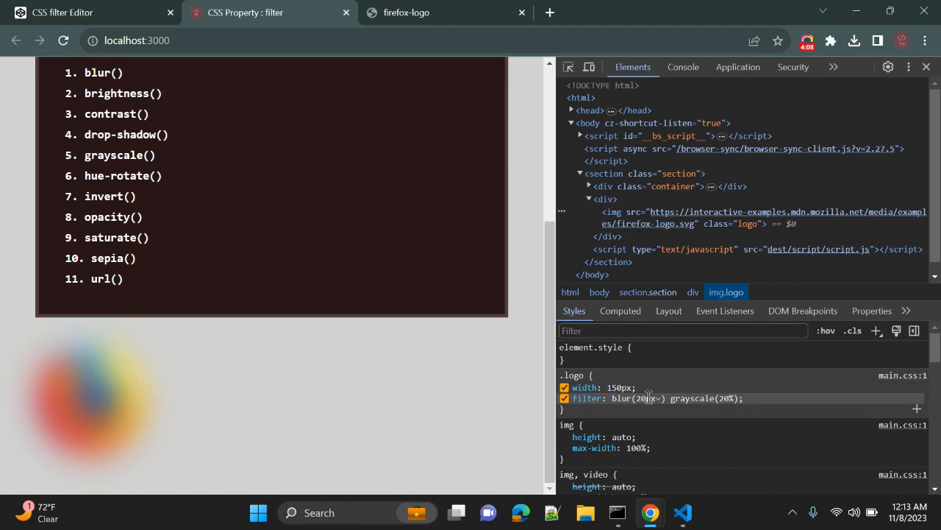
scroll(down, 3)
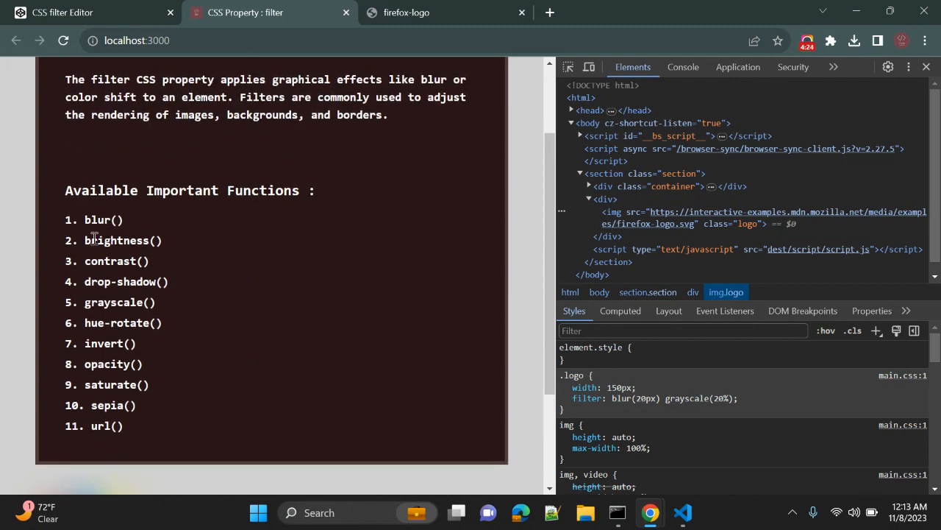
double_click(97, 220)
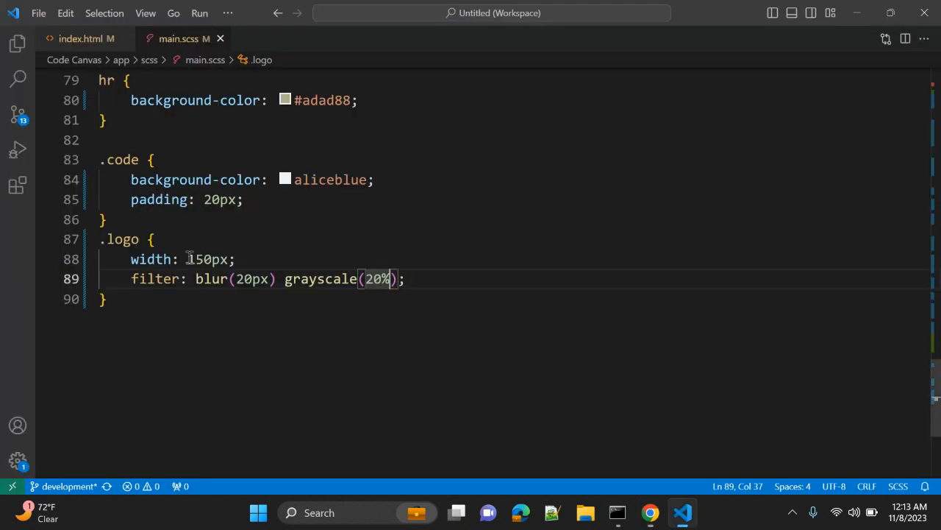
Replace the .logo blur and grayscale values with brightness(200%).
drag(235, 278, 396, 278)
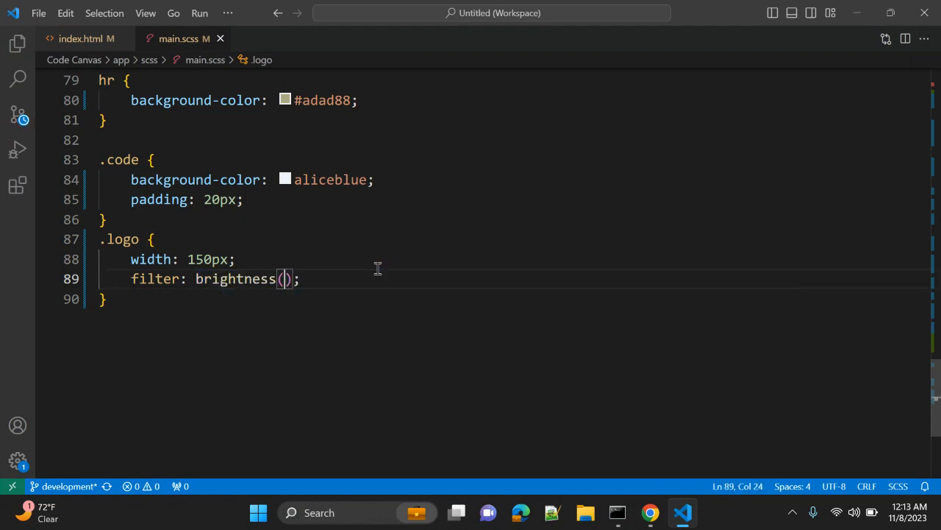
text(200%)
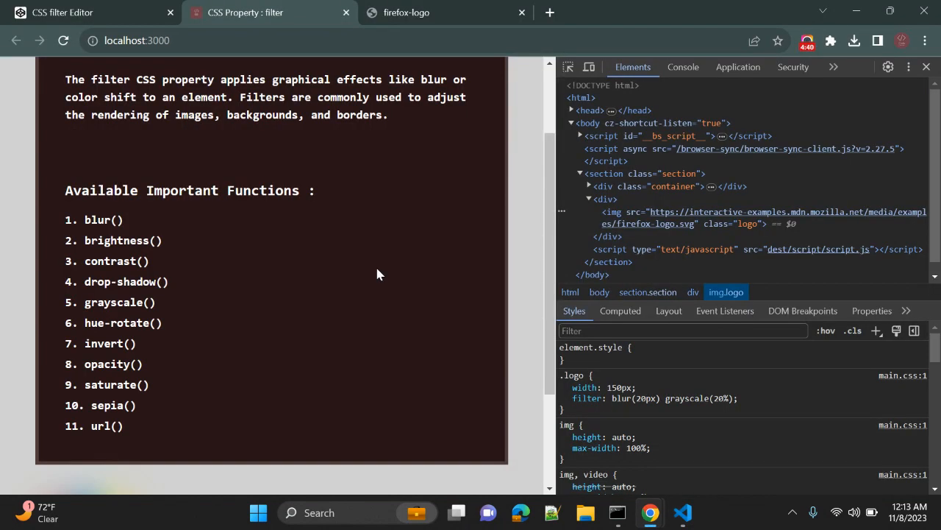
View the logo at brightness(200%) and start editing that value in DevTools Styles.
scroll(down, 3)
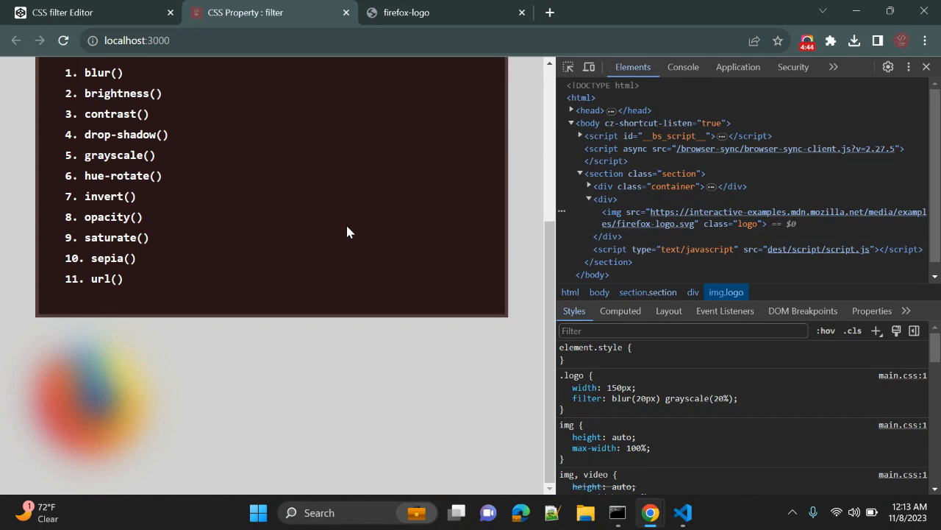
click(62, 41)
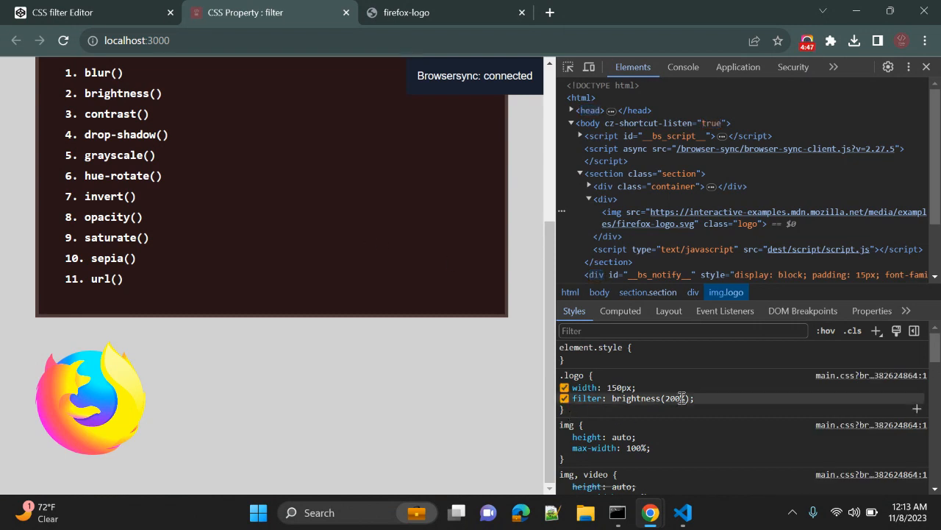
double_click(650, 397)
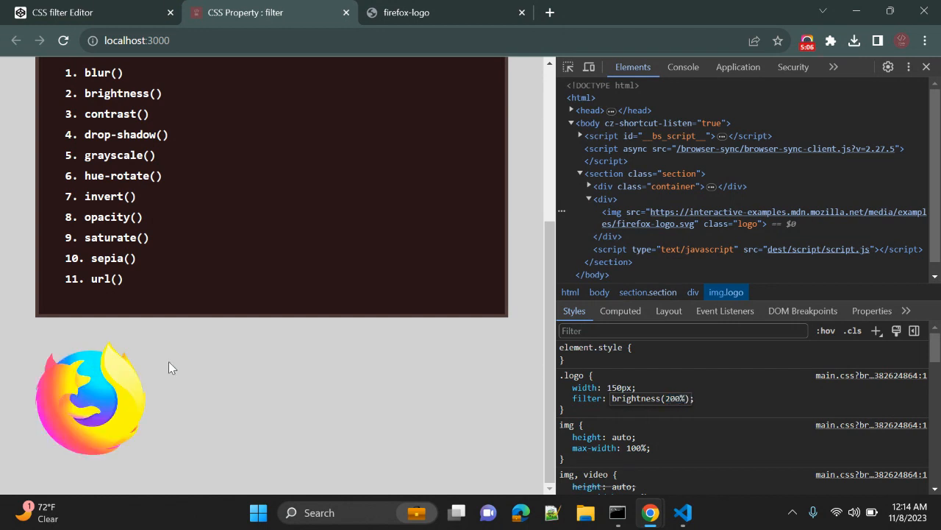
mouse_move(341, 397)
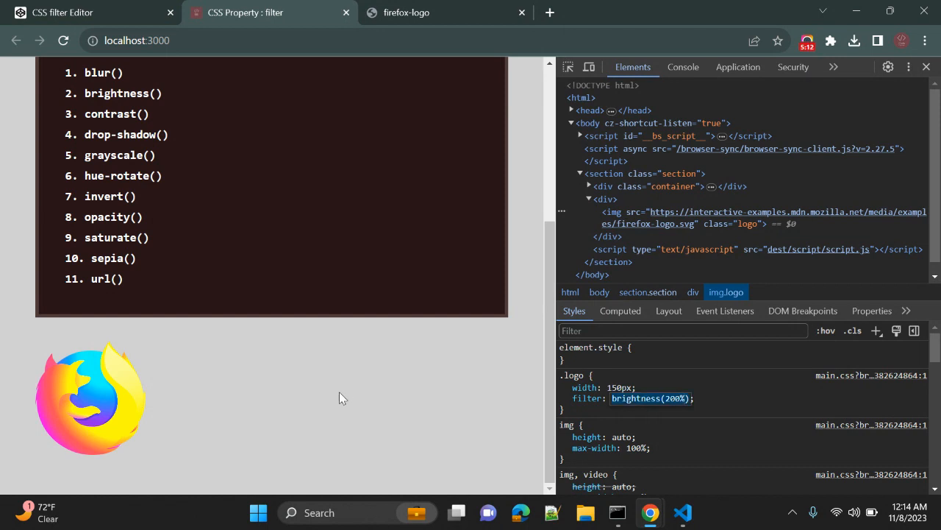
Try contrast(0.5), red and green 8px drop-shadows on .logo, ending with grayscale(1).
text(contrast(0.5))
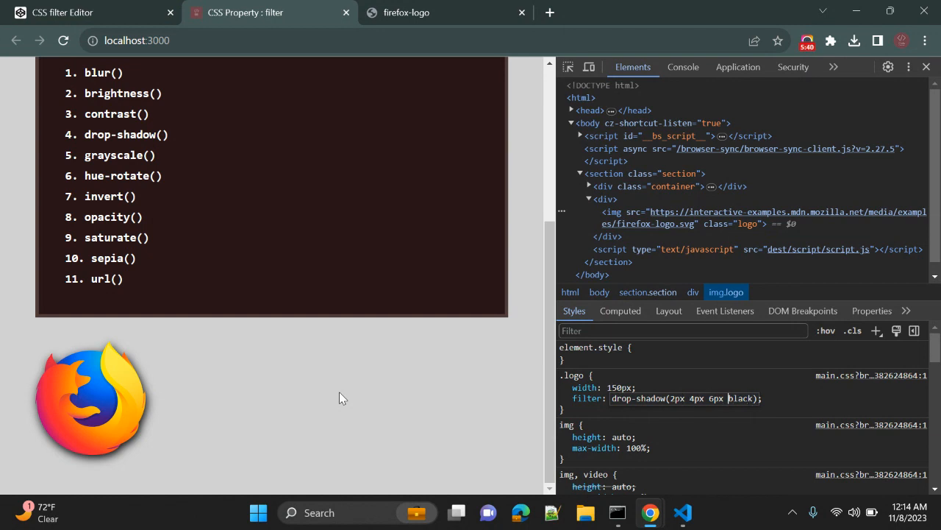
text(red)
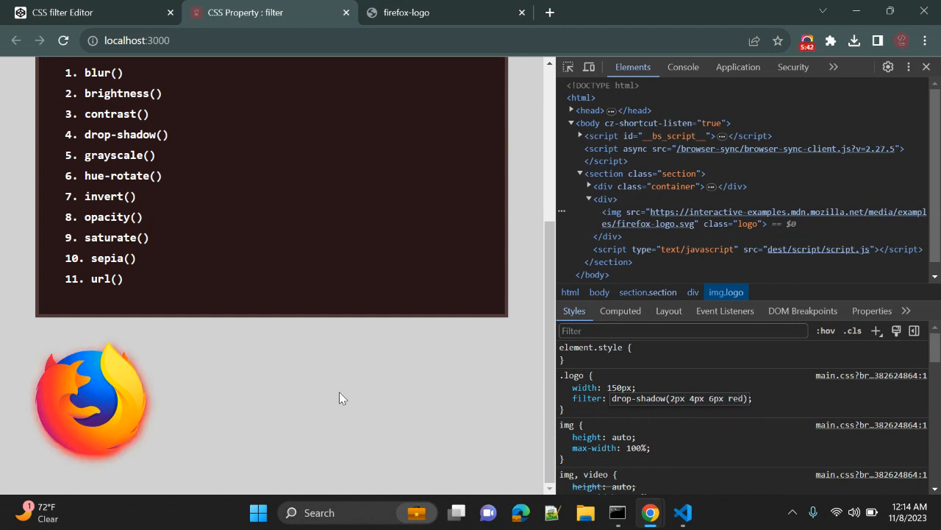
text(green)
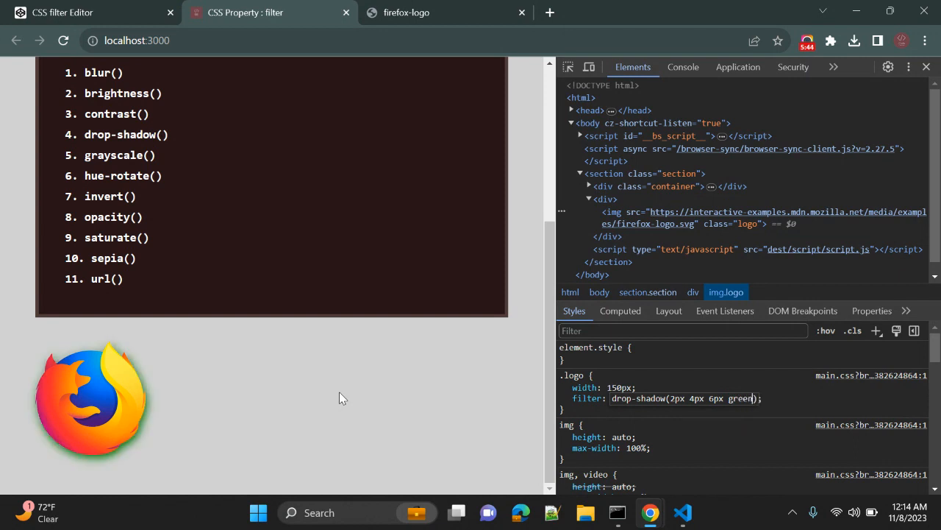
mouse_move(22, 427)
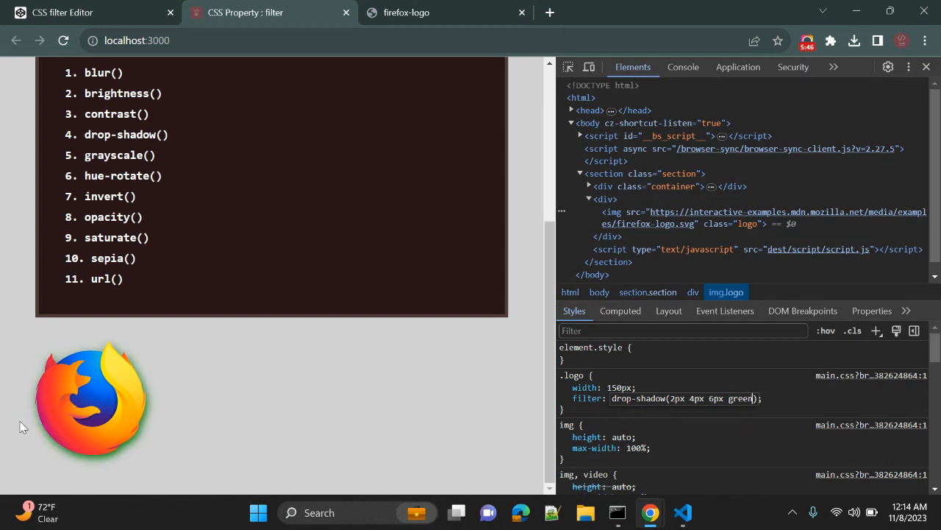
mouse_move(162, 388)
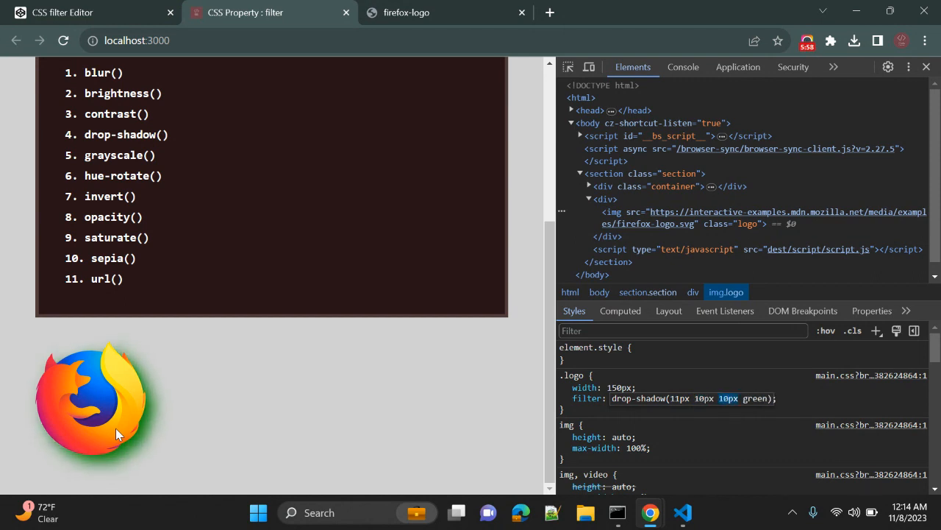
text(8px)
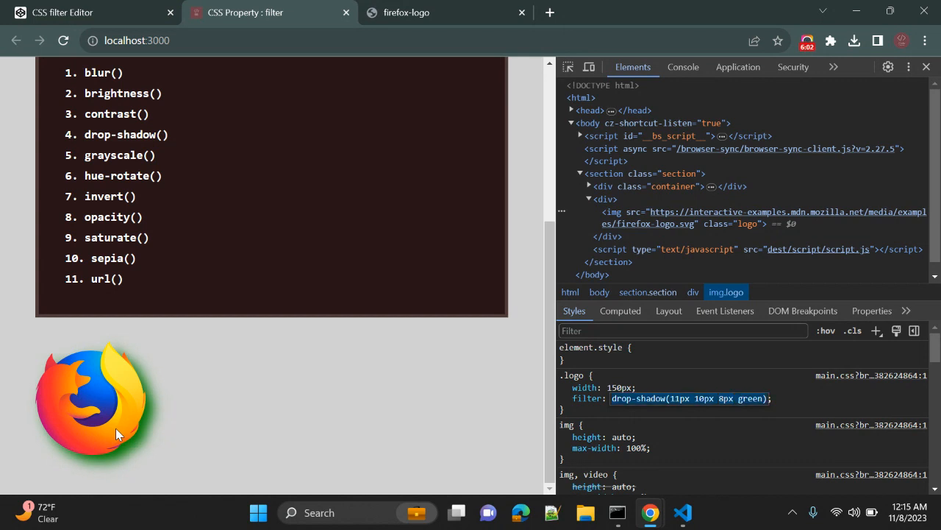
text(grayscale(1);)
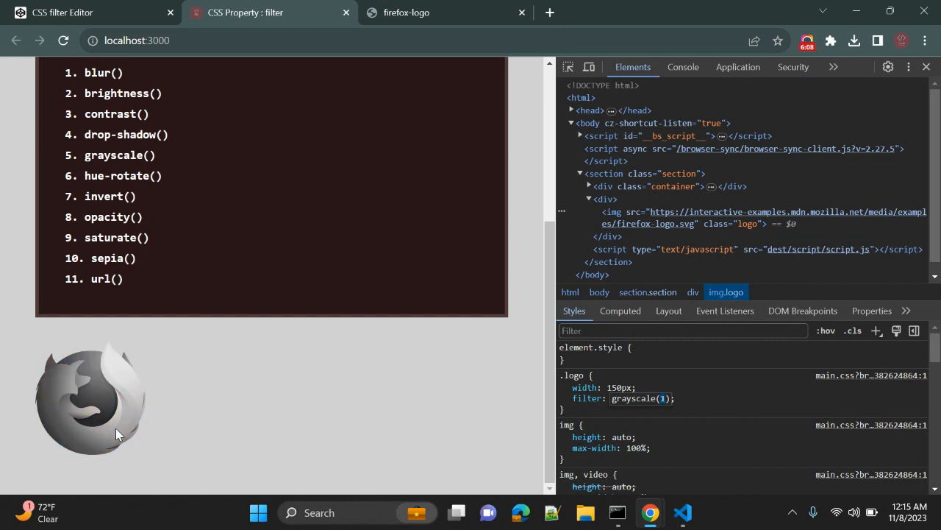
Try invert strengths 0.4 and 0. on .logo, then replace the filter with opacity(0.5).
text(0.4)
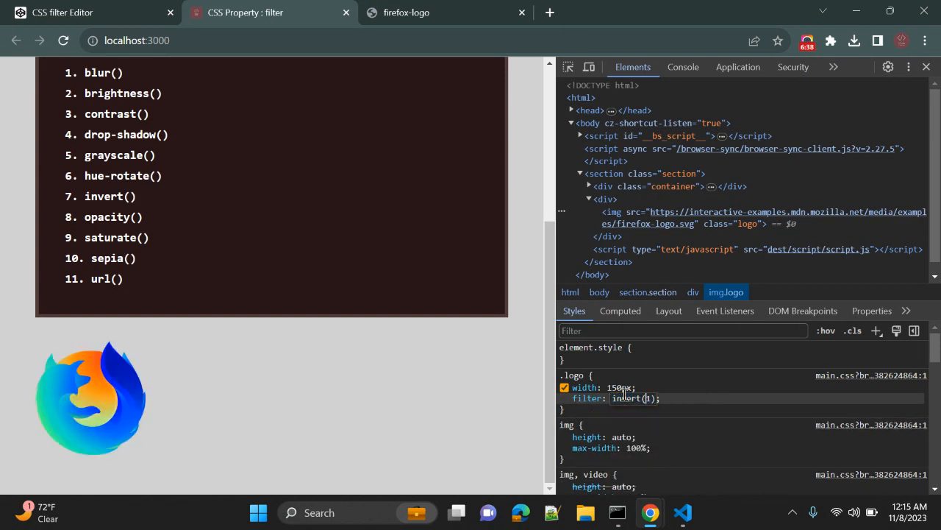
text(0)
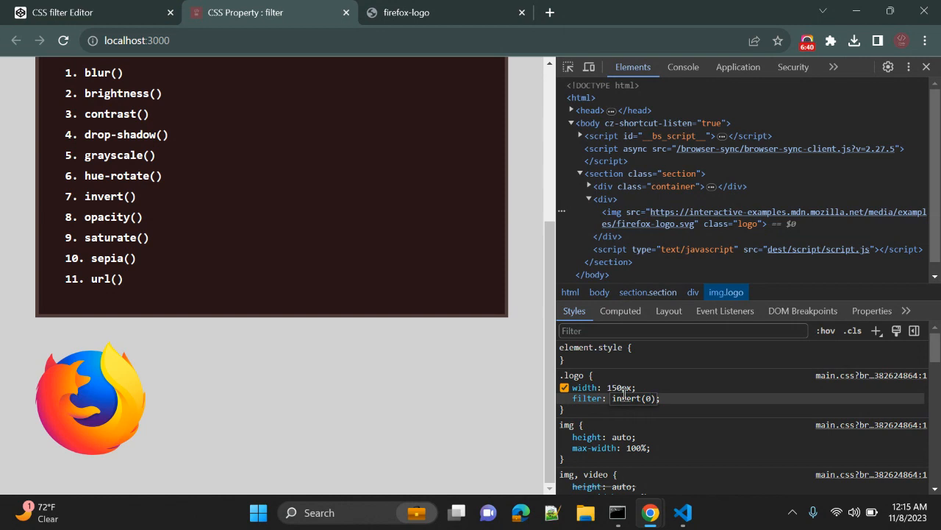
text(.2)
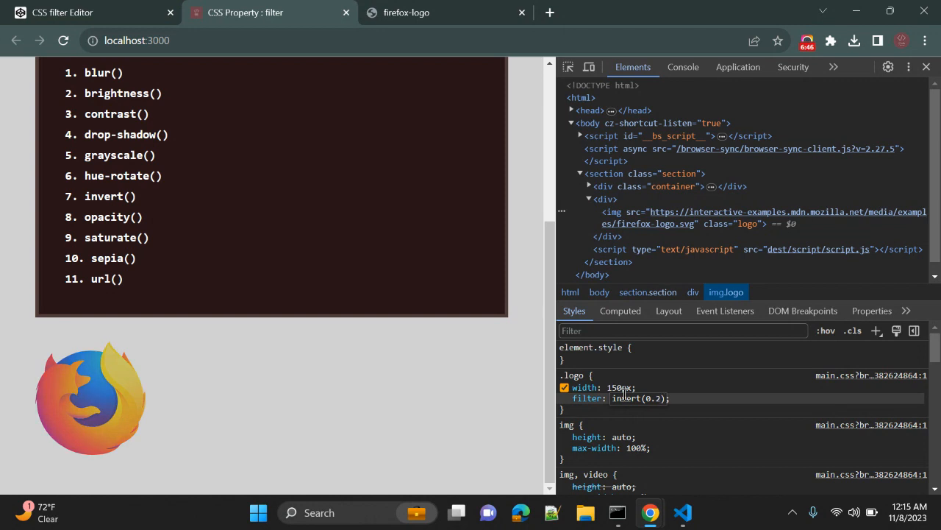
double_click(639, 397)
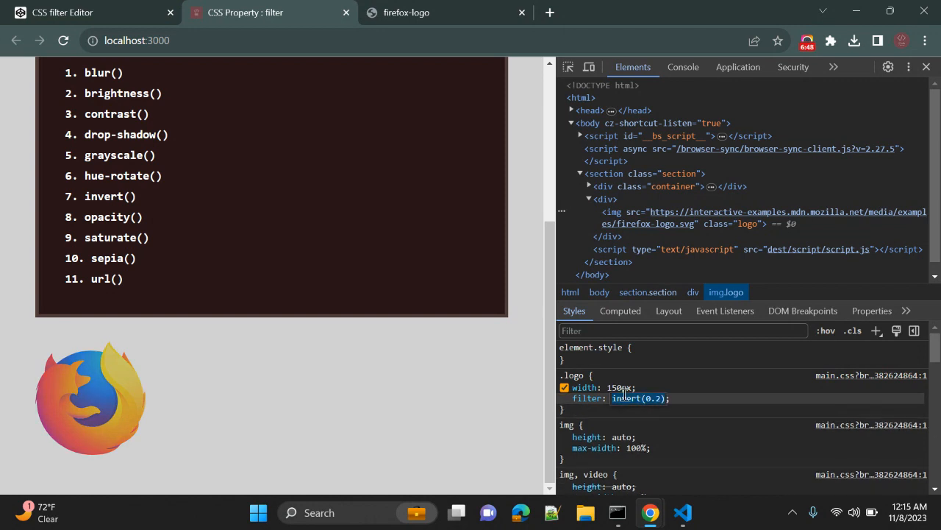
text(opacity(0.5))
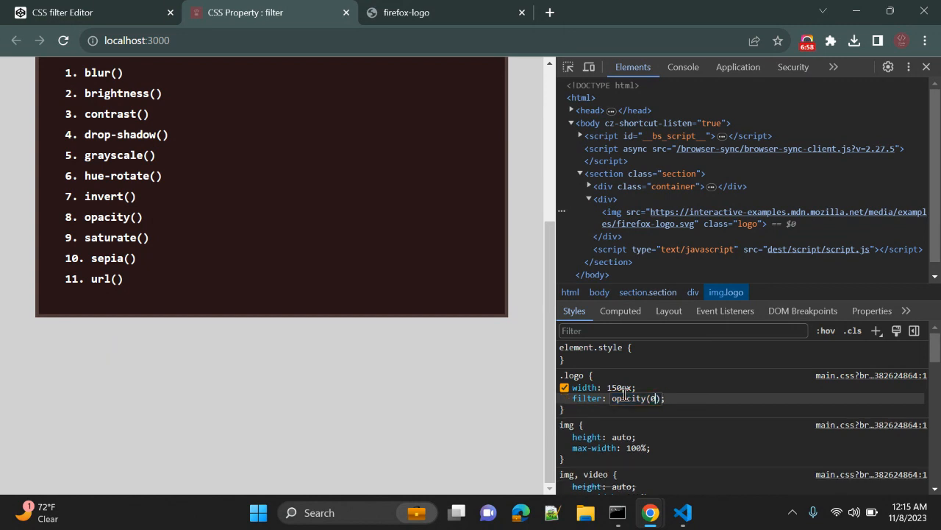
Try opacity and saturate values 1, 0, 0.8, 0.6, then sepia(1) and sepia(0.7) on .logo.
text(1)
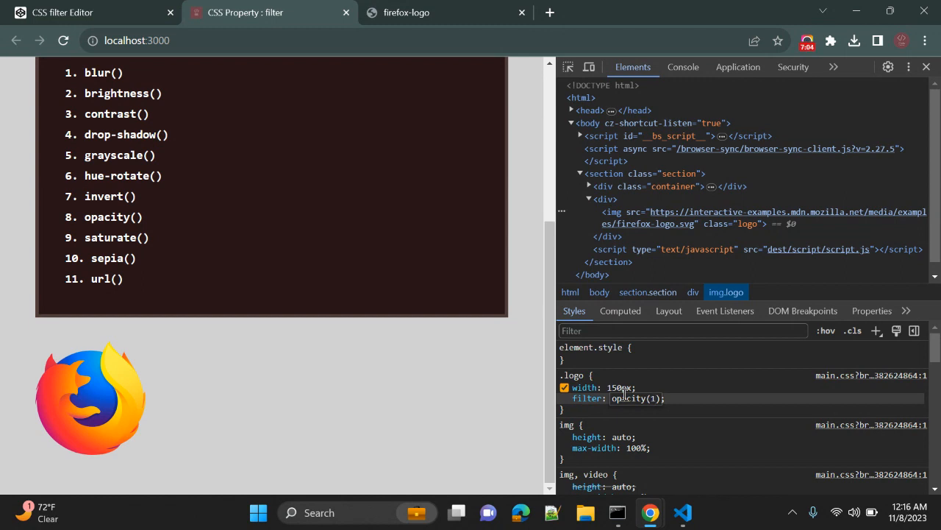
text(0)
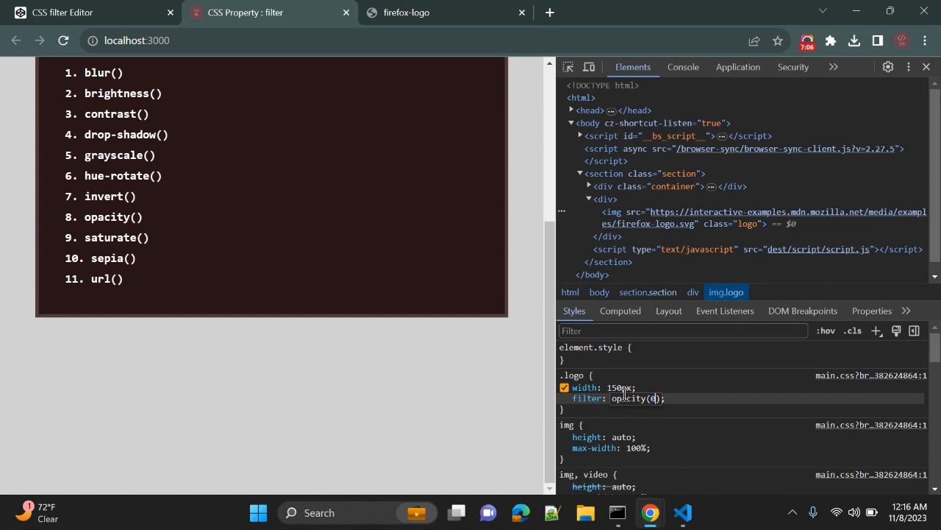
text(0.8)
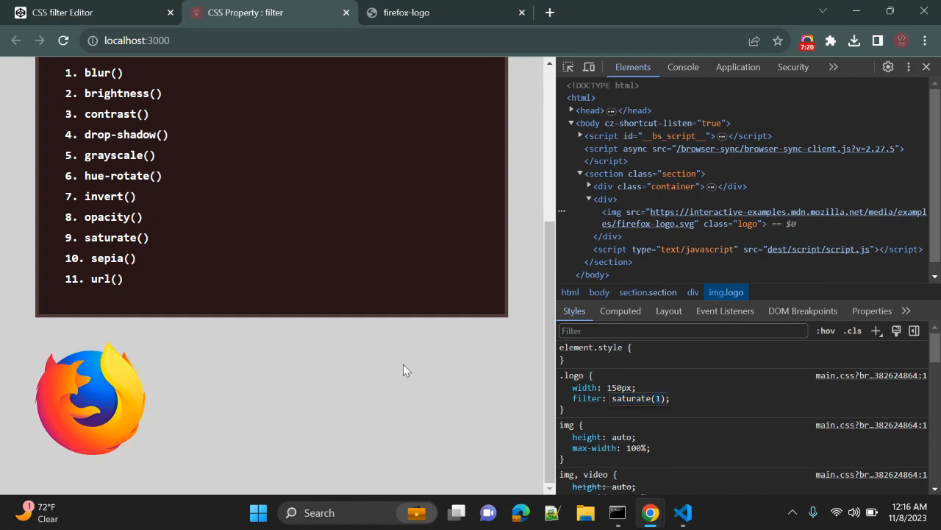
text(0.6)
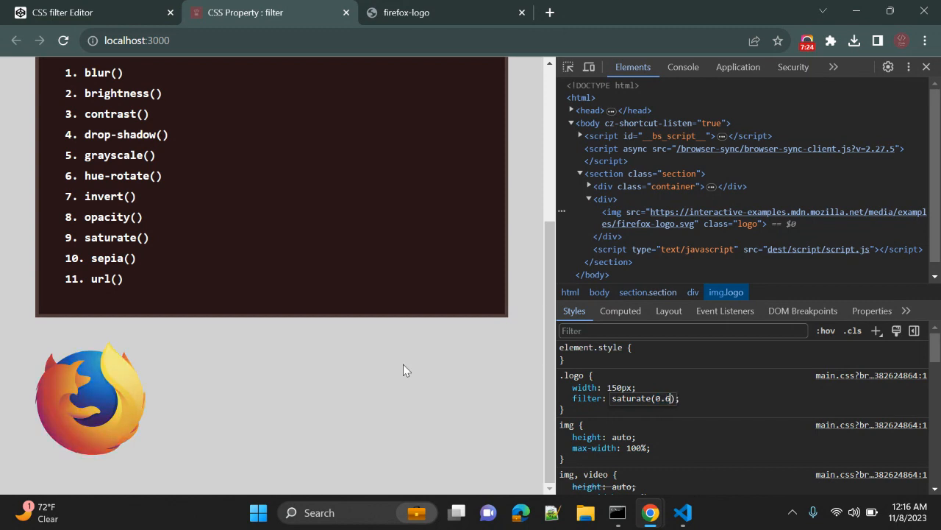
text(sepia(1))
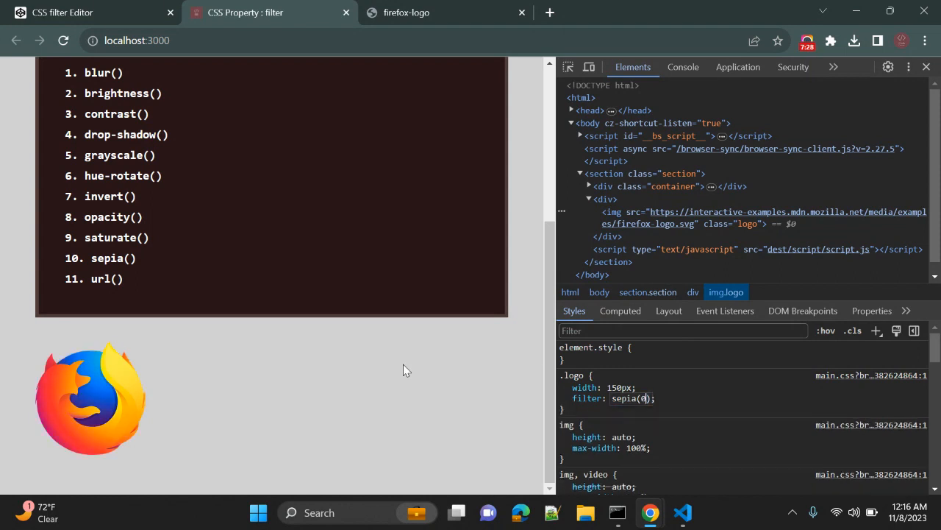
text(0.7)
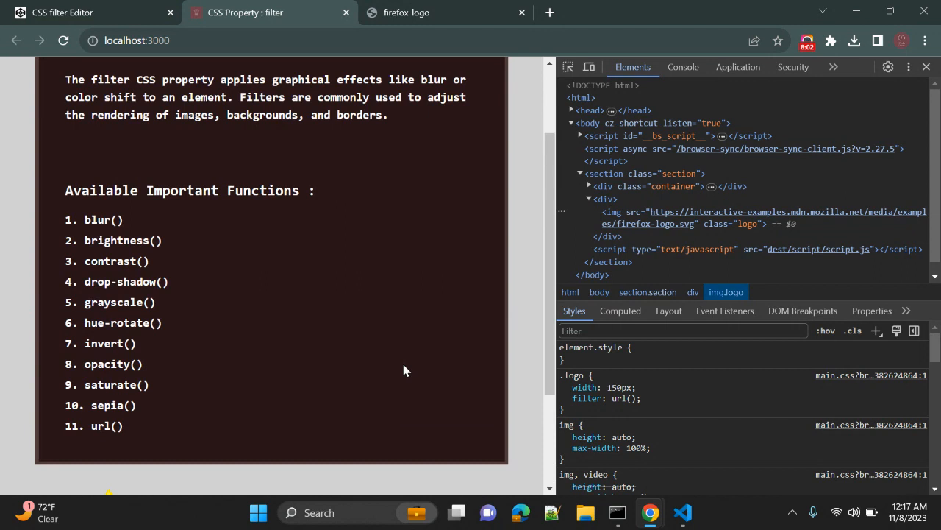
Close Chrome DevTools on the demo page and switch to the CodePen CSS filter Editor pen.
scroll(down, 3)
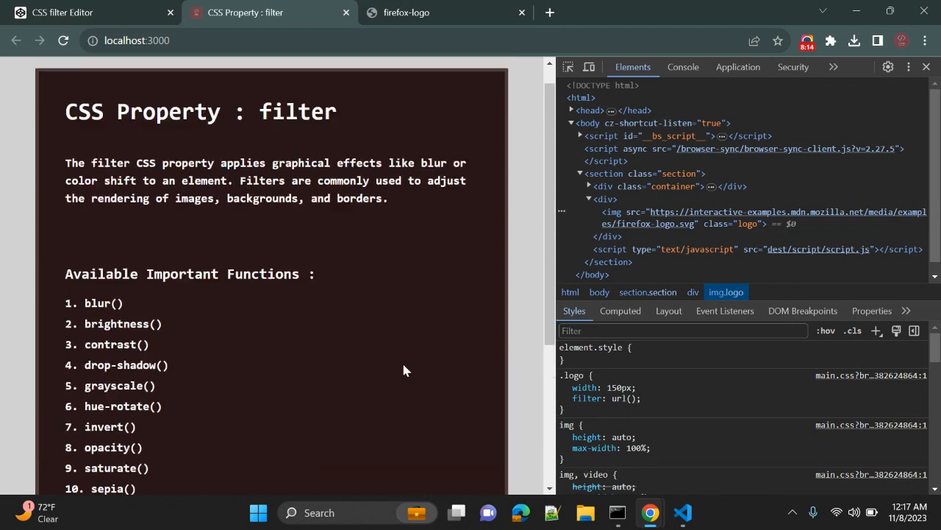
scroll(down, 3)
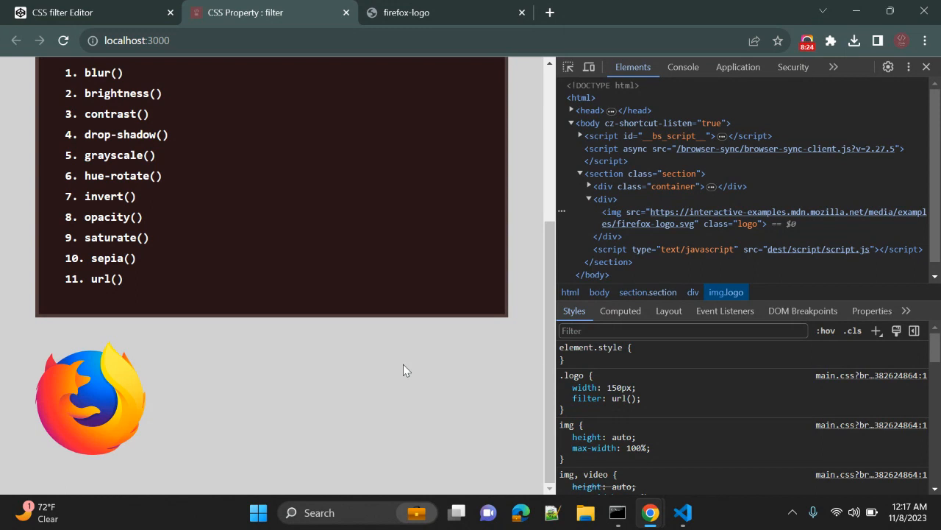
click(926, 68)
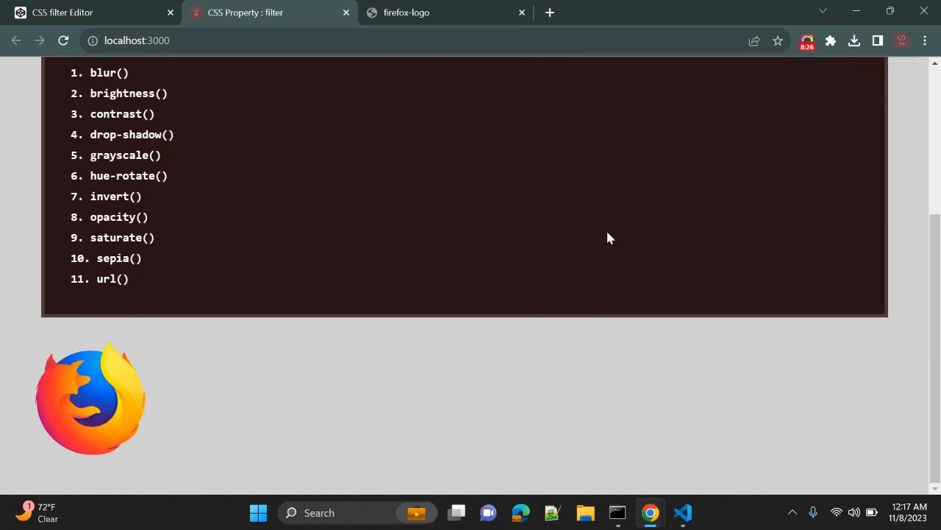
scroll(up, 3)
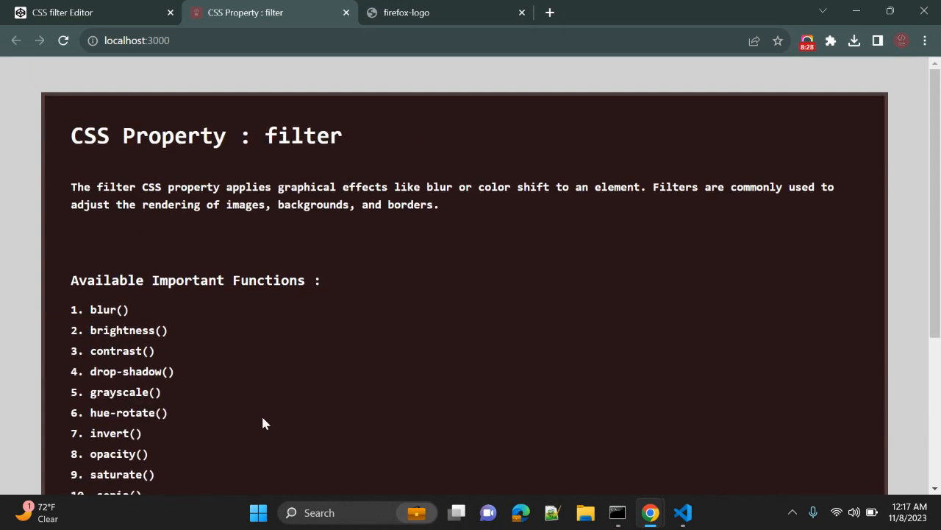
mouse_move(282, 242)
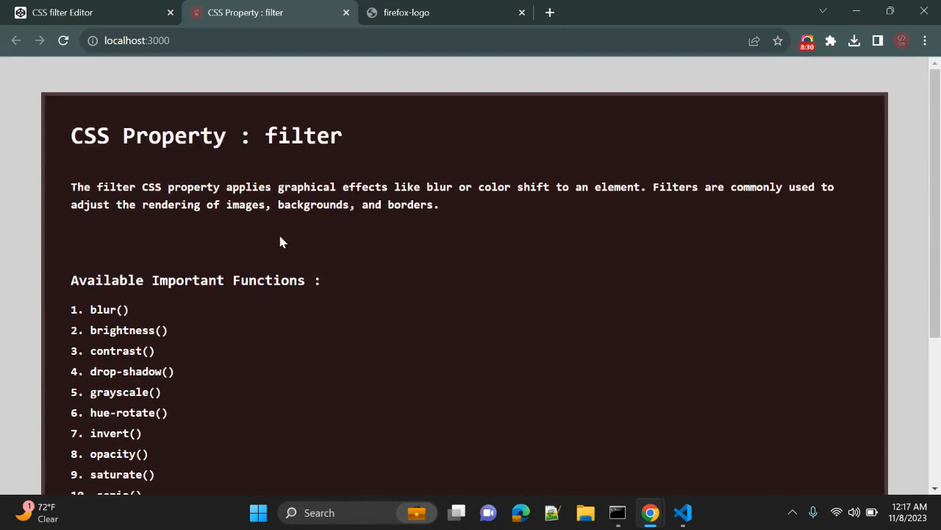
double_click(303, 135)
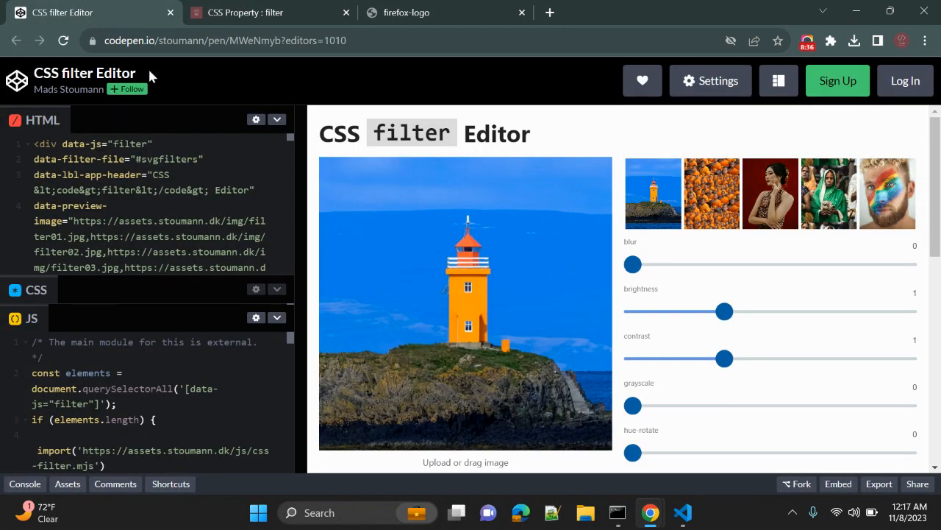
Widen the editor preview, load the monks photo and try blurring it before removing the blur.
click(224, 41)
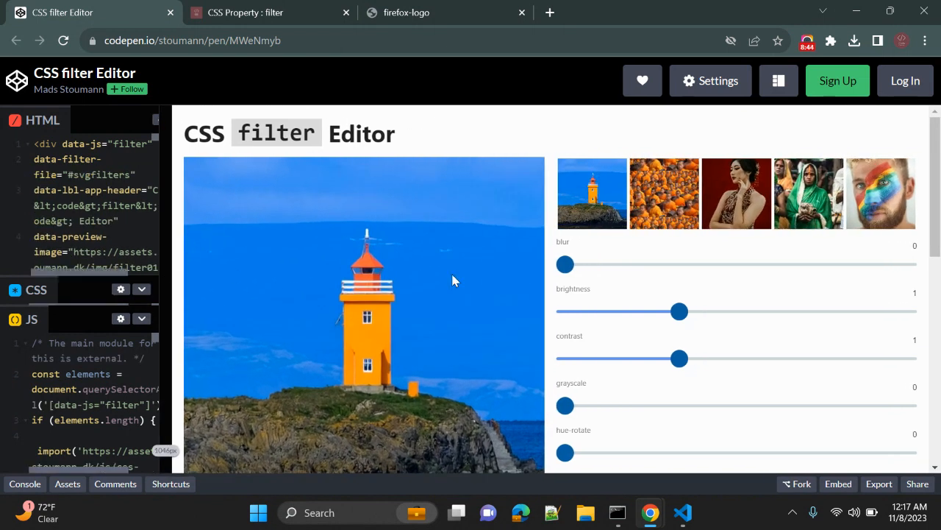
click(664, 194)
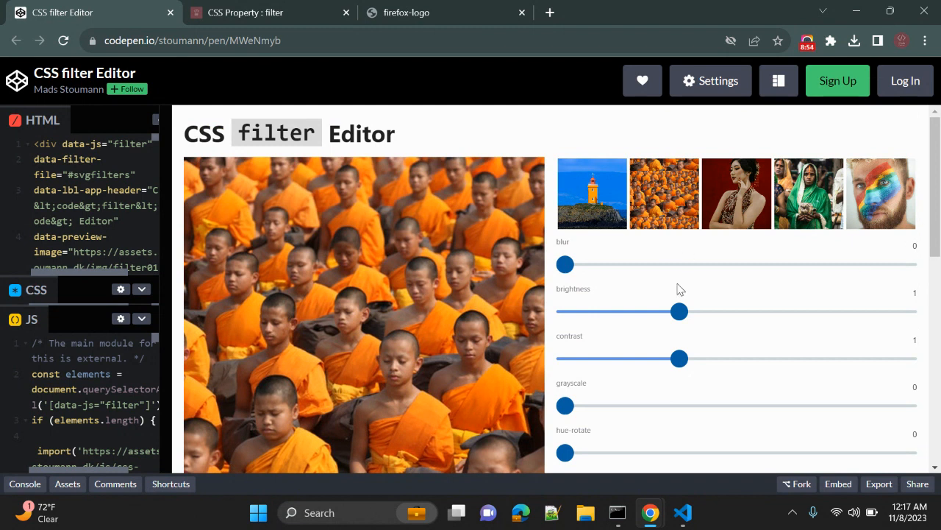
drag(565, 265, 606, 265)
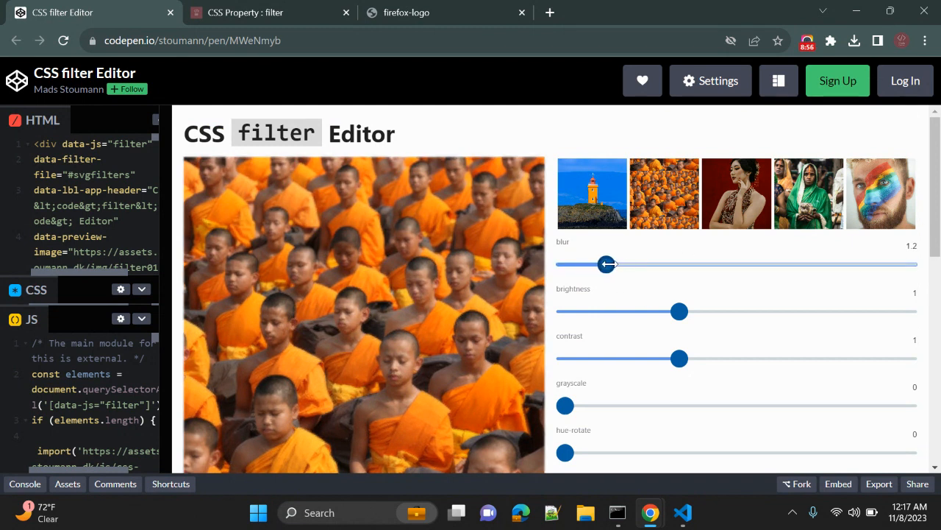
drag(606, 265, 699, 265)
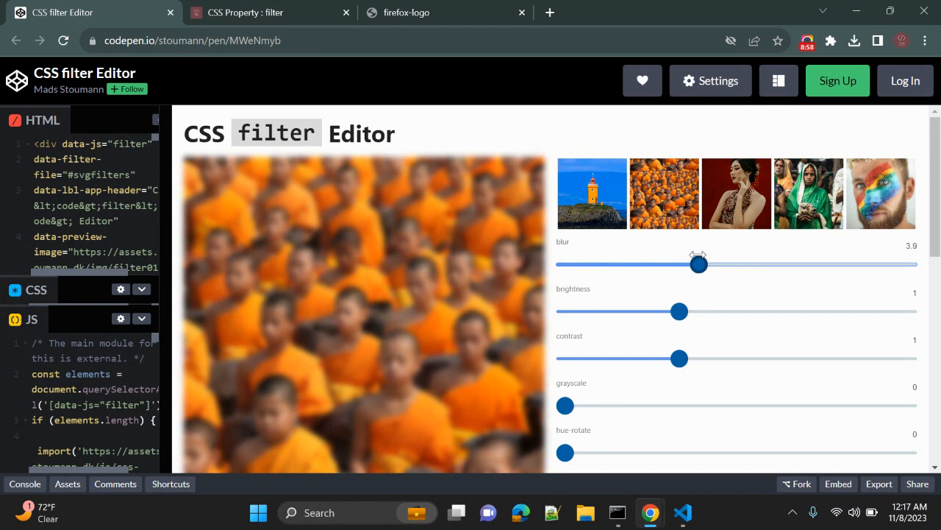
drag(698, 265, 565, 265)
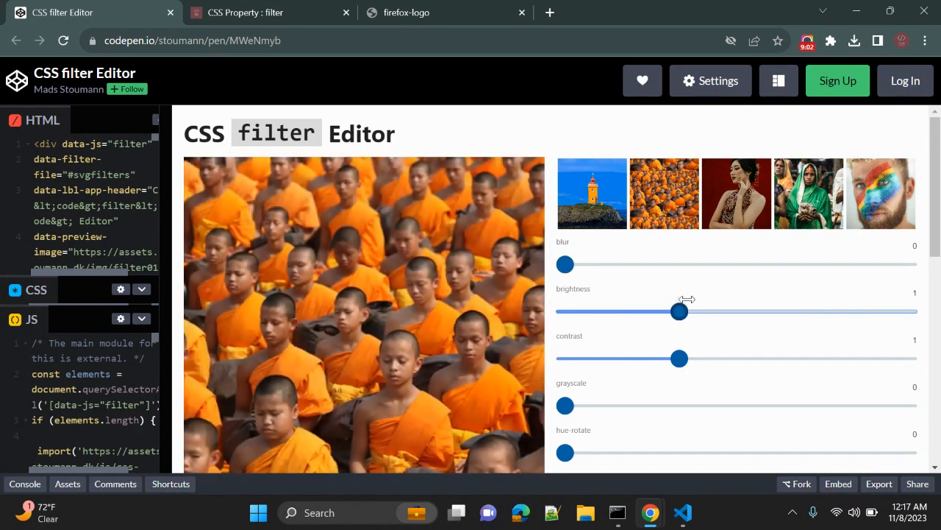
Raise brightness slightly, add grayscale 0.35 and hue-rotate 110 to turn the robes green.
drag(679, 312, 703, 312)
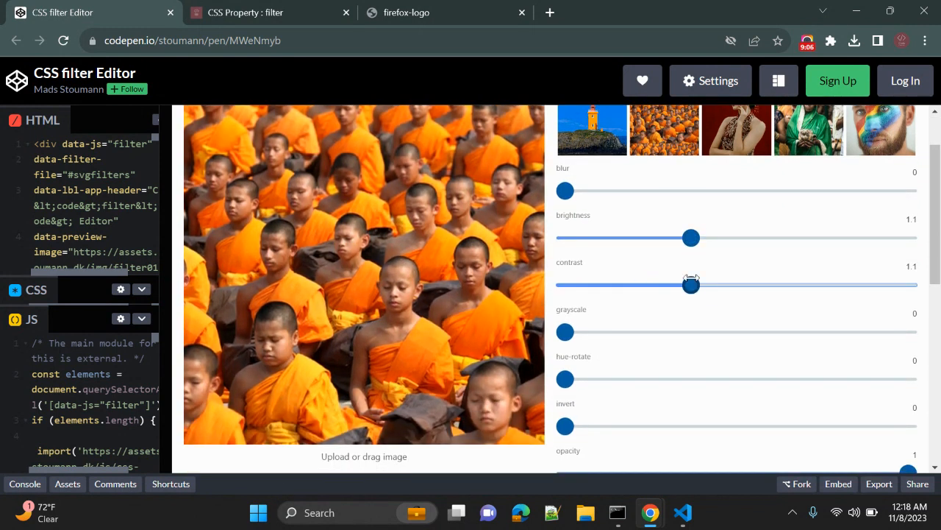
drag(565, 332, 685, 332)
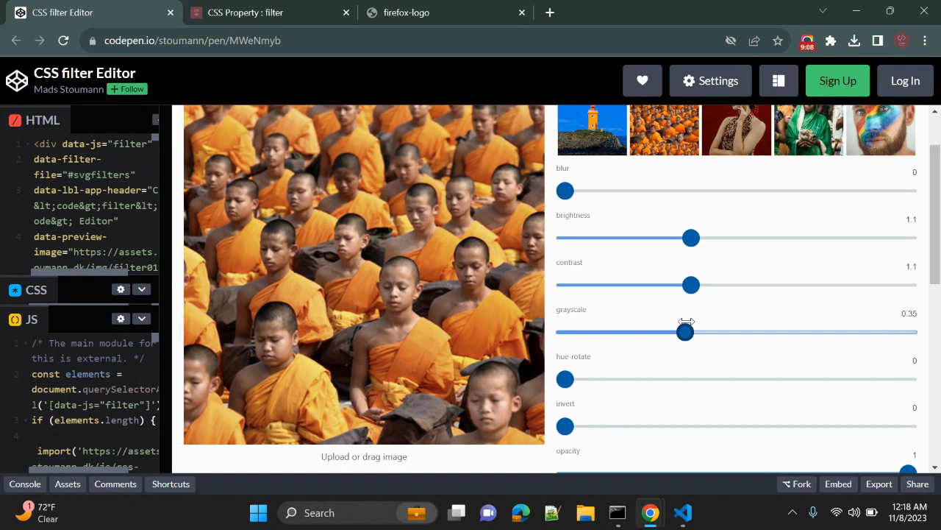
drag(565, 378, 669, 378)
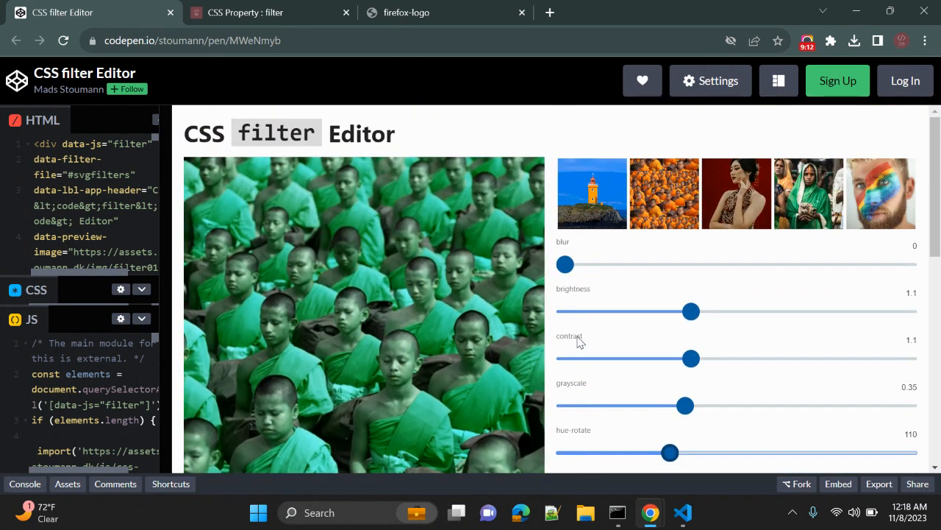
scroll(down, 3)
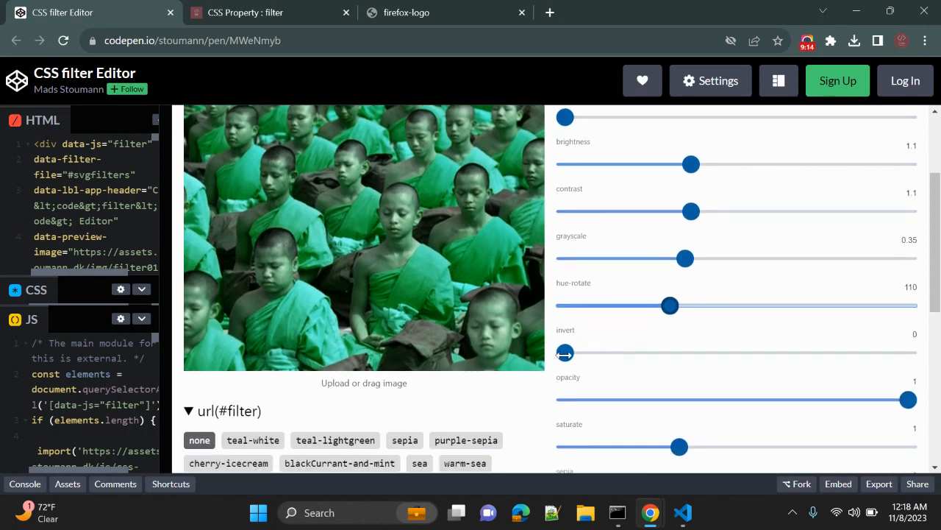
Add invert 0.06 to the look and scroll down to the portrait and url(#filter) presets.
drag(565, 353, 592, 353)
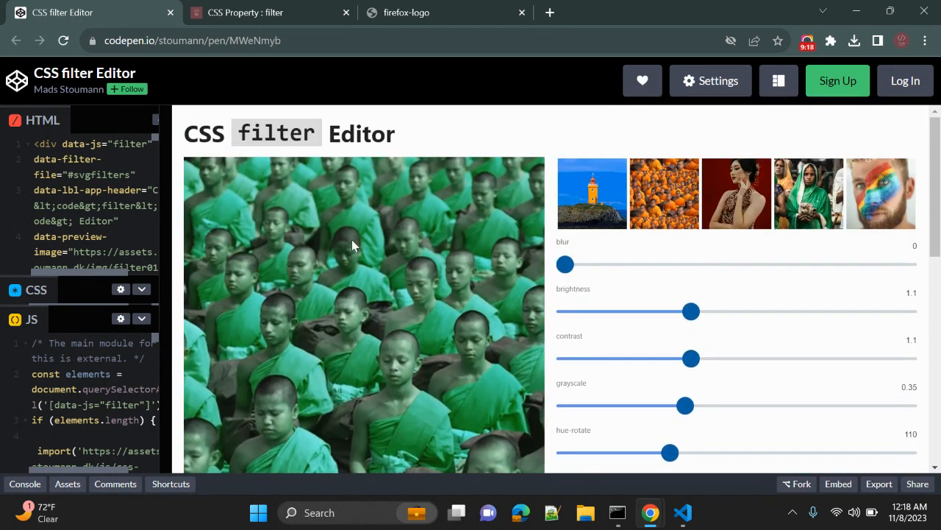
scroll(down, 3)
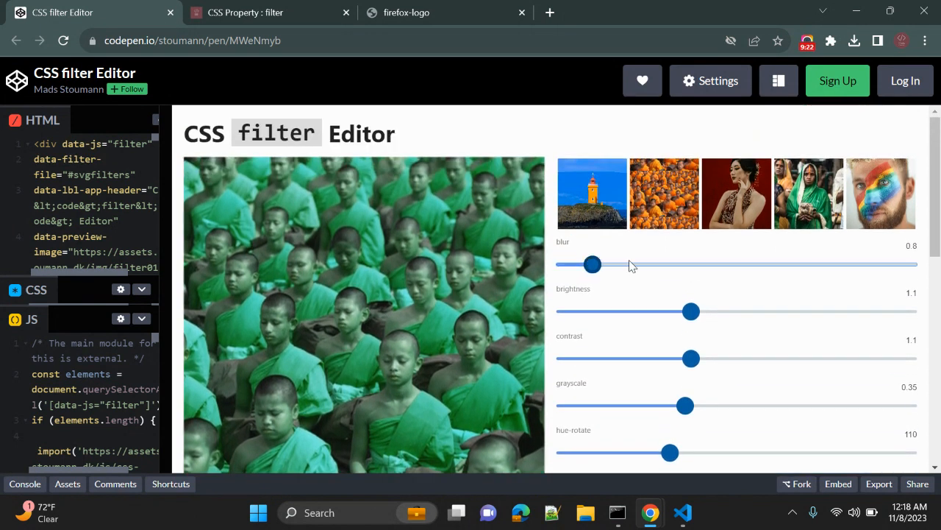
mouse_move(453, 286)
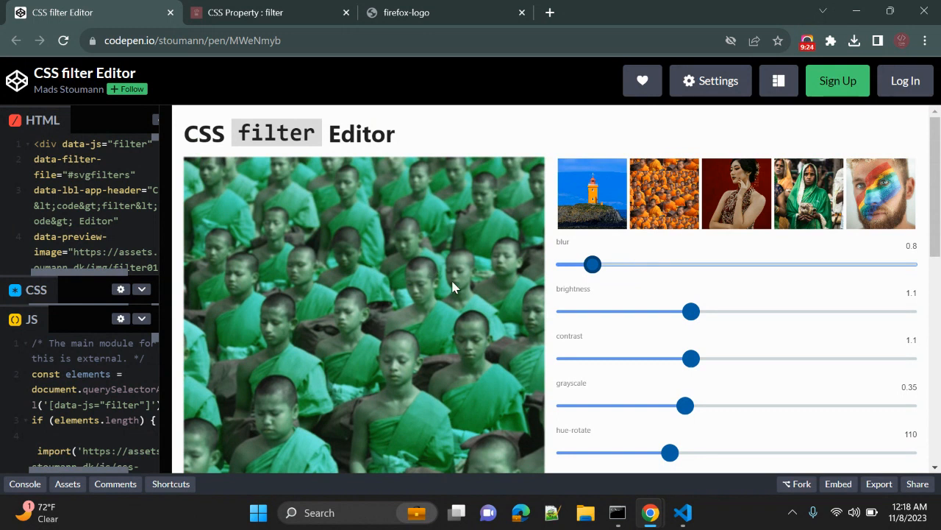
scroll(down, 3)
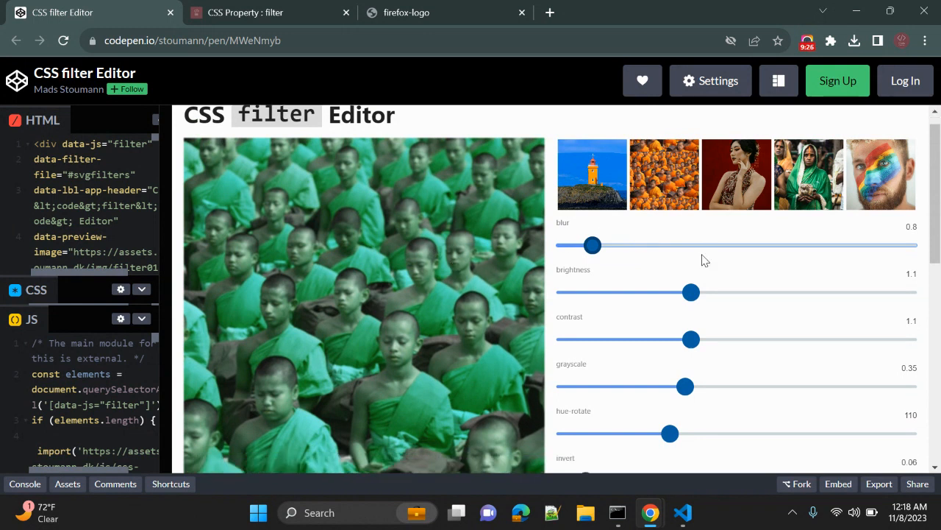
scroll(down, 3)
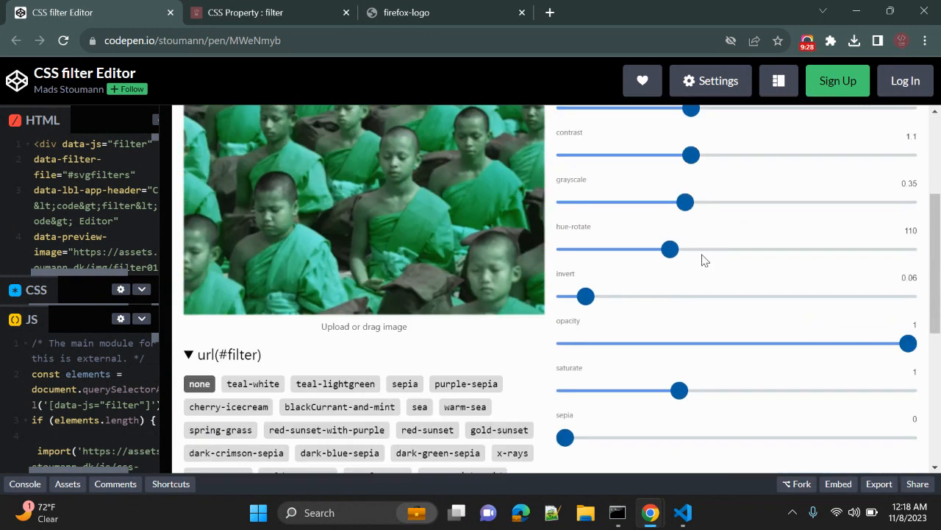
scroll(down, 3)
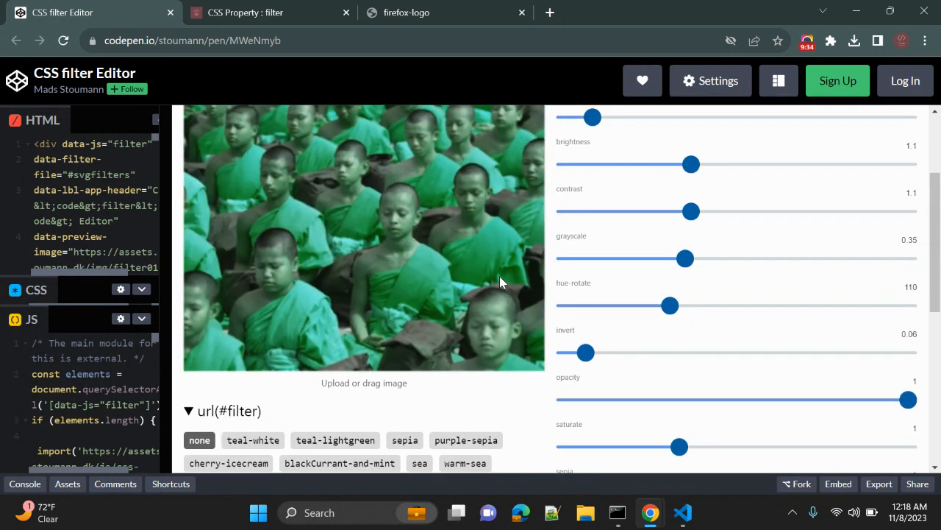
scroll(down, 3)
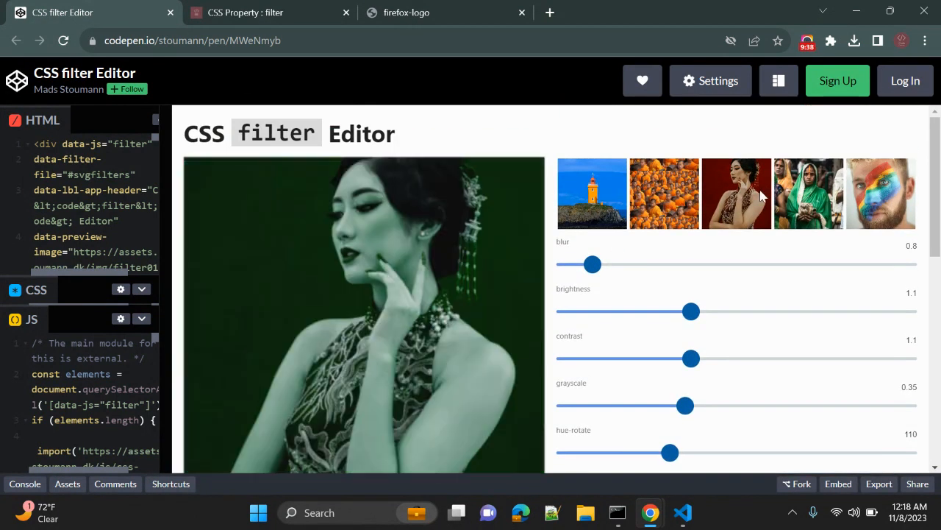
scroll(down, 3)
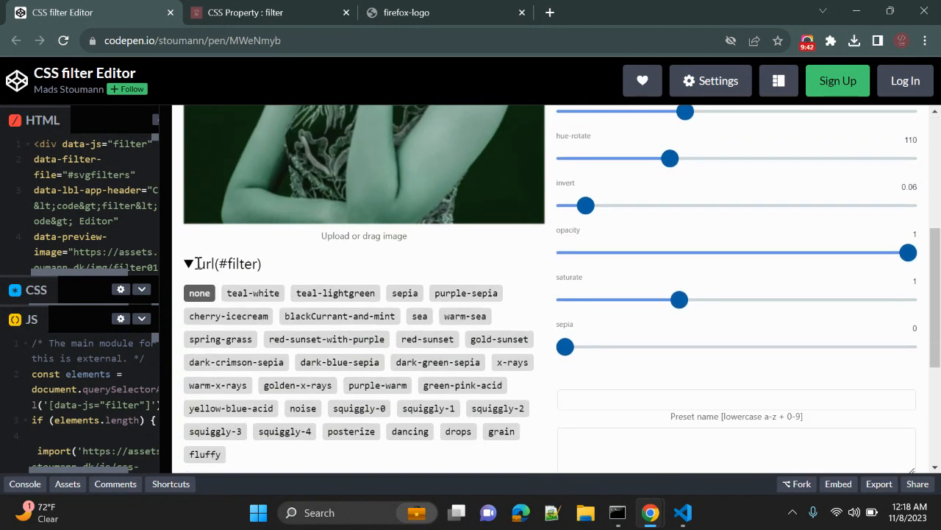
Apply the watercolor squiggly-1 preset to the portrait, review its CSS and select the pen's address.
click(188, 263)
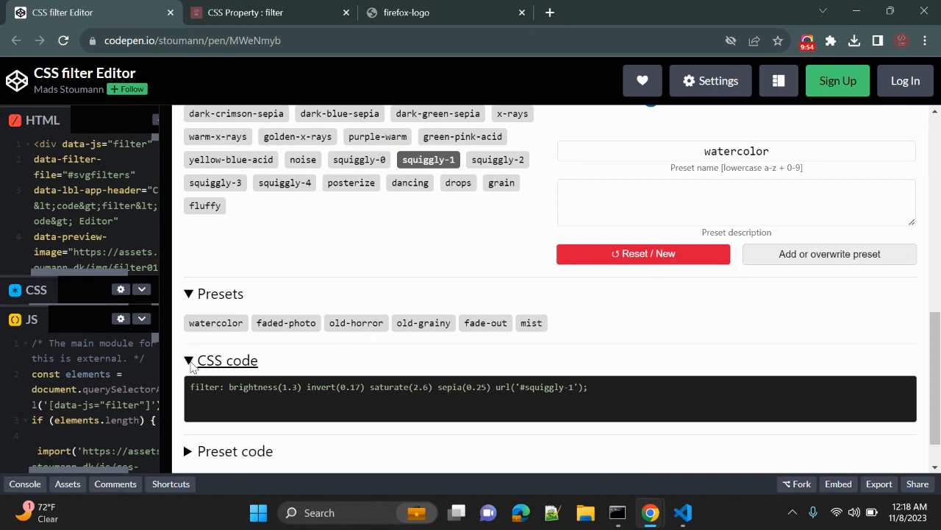
scroll(up, 3)
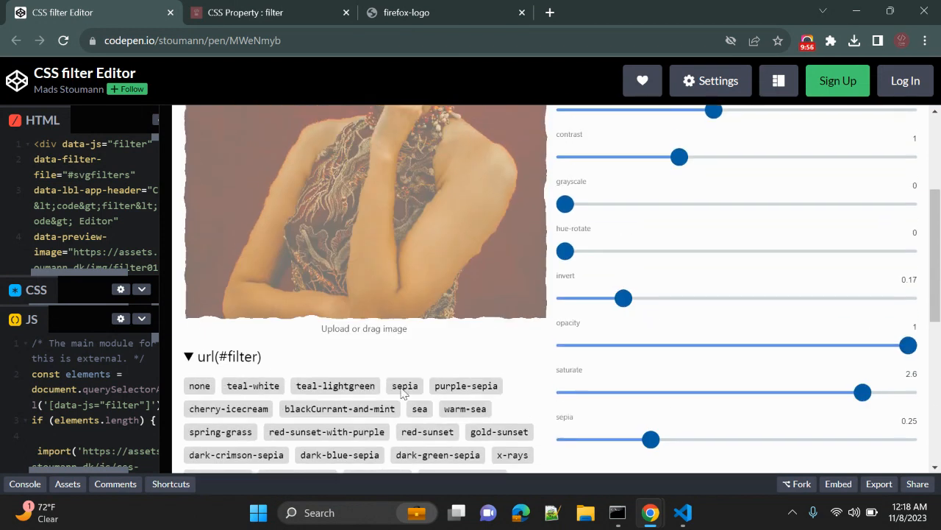
scroll(down, 3)
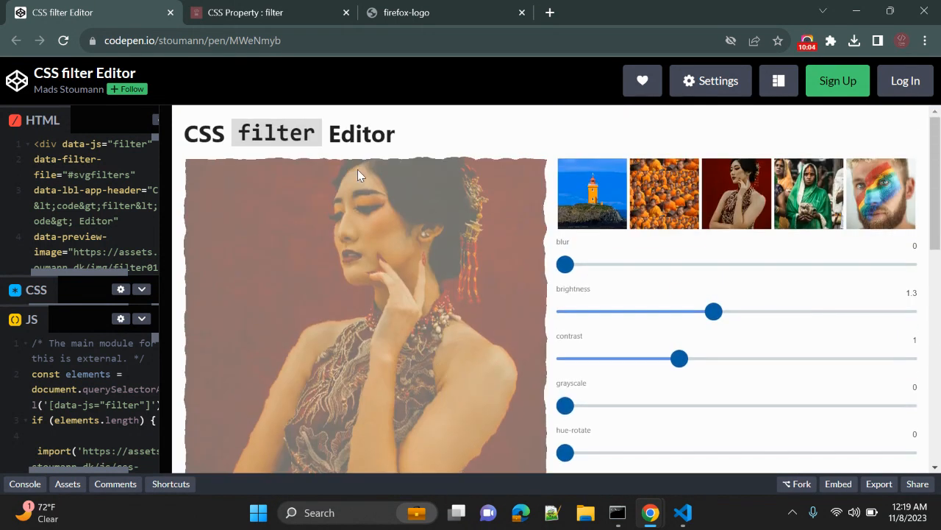
click(193, 41)
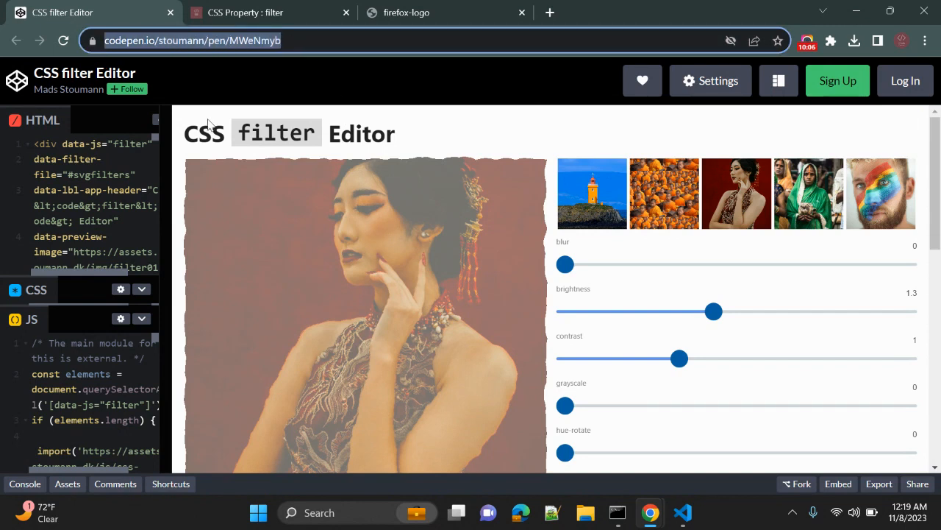
scroll(down, 3)
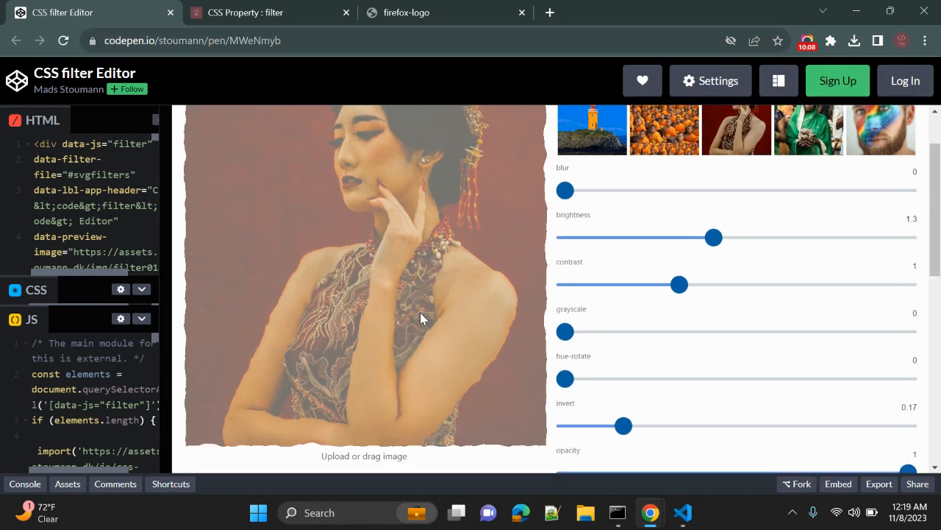